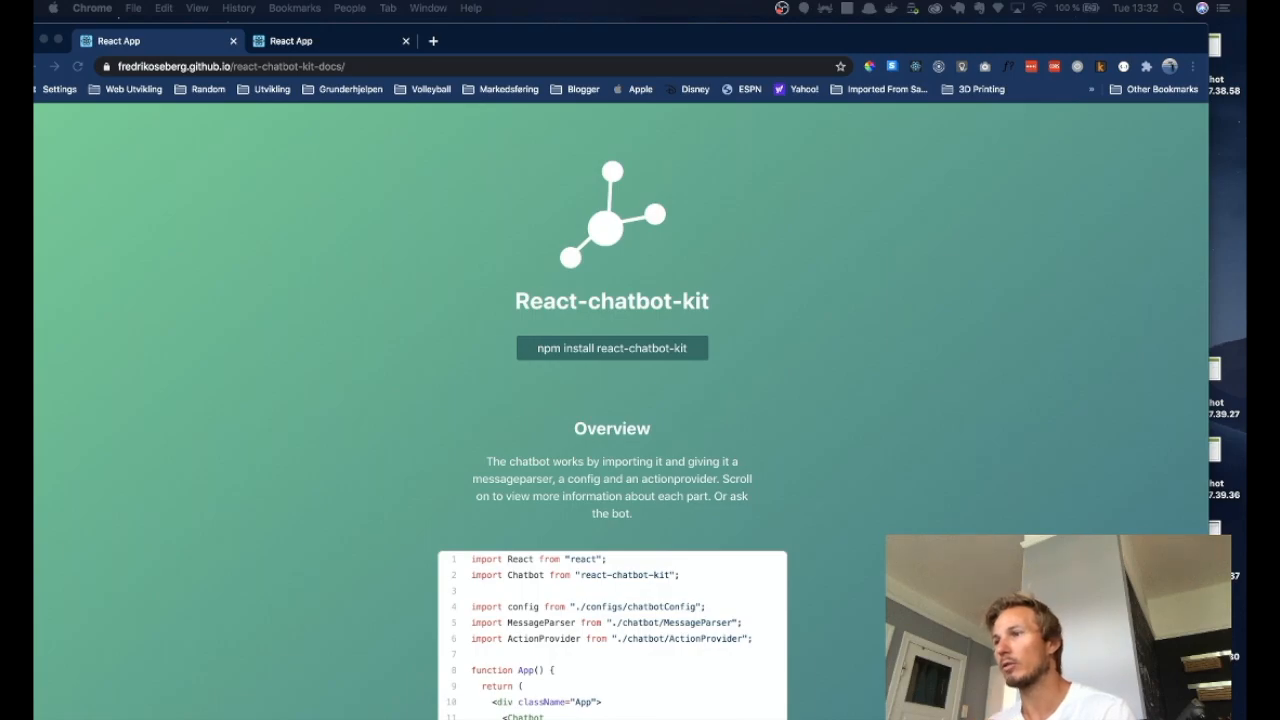
- Save App.js with the import logo from './logo.svg' line removed
{"action": "scroll", "scroll_direction": "down", "scroll_amount": 3}
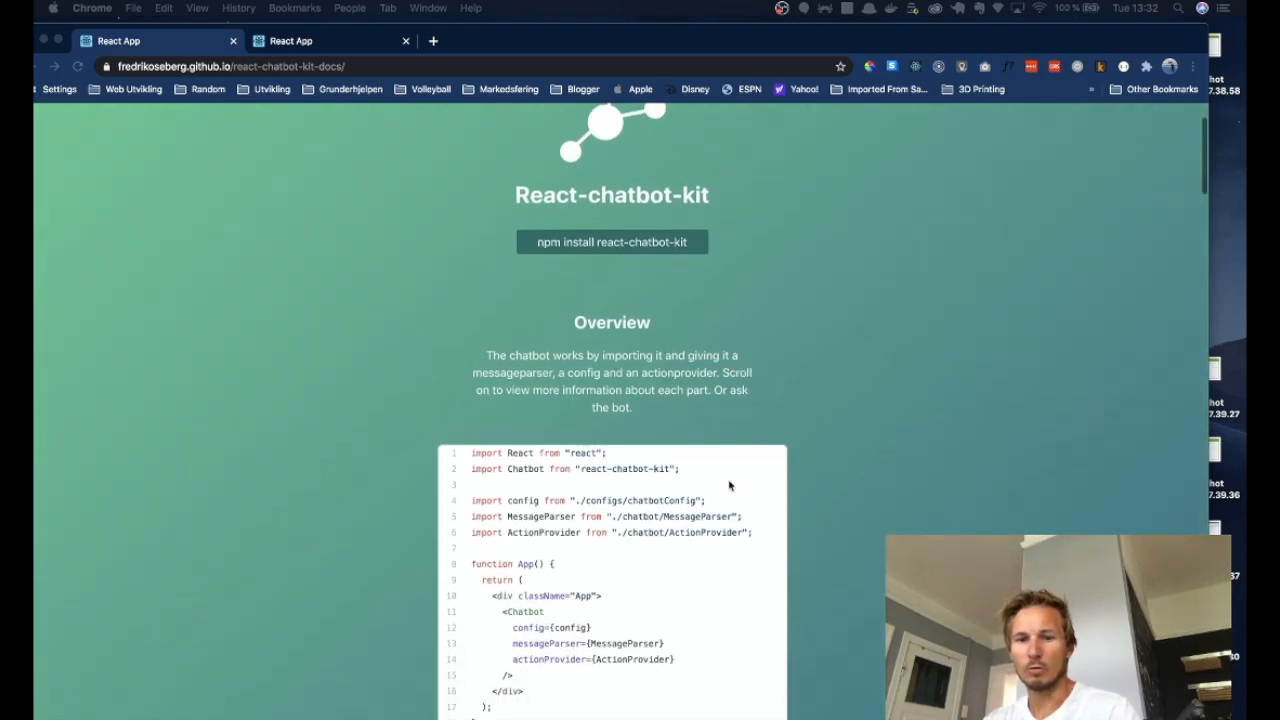
{"action": "scroll", "scroll_direction": "down", "scroll_amount": 3}
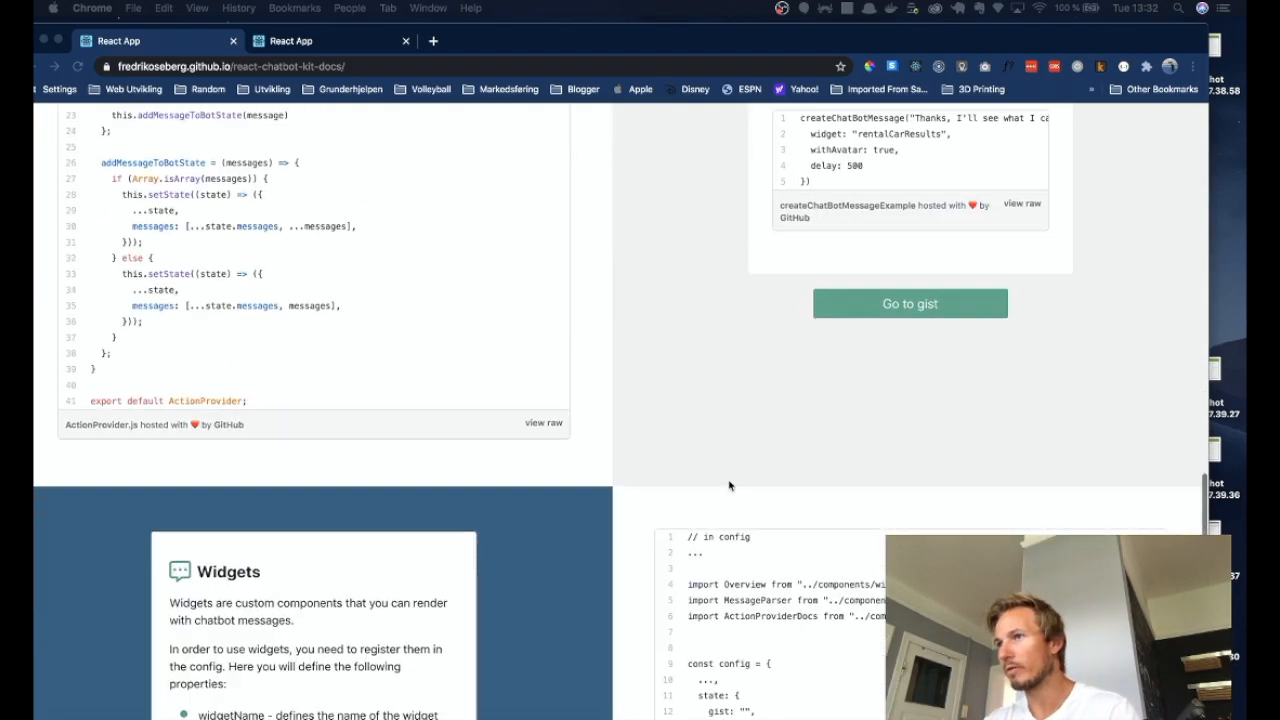
{"action": "scroll", "scroll_direction": "down", "scroll_amount": 3}
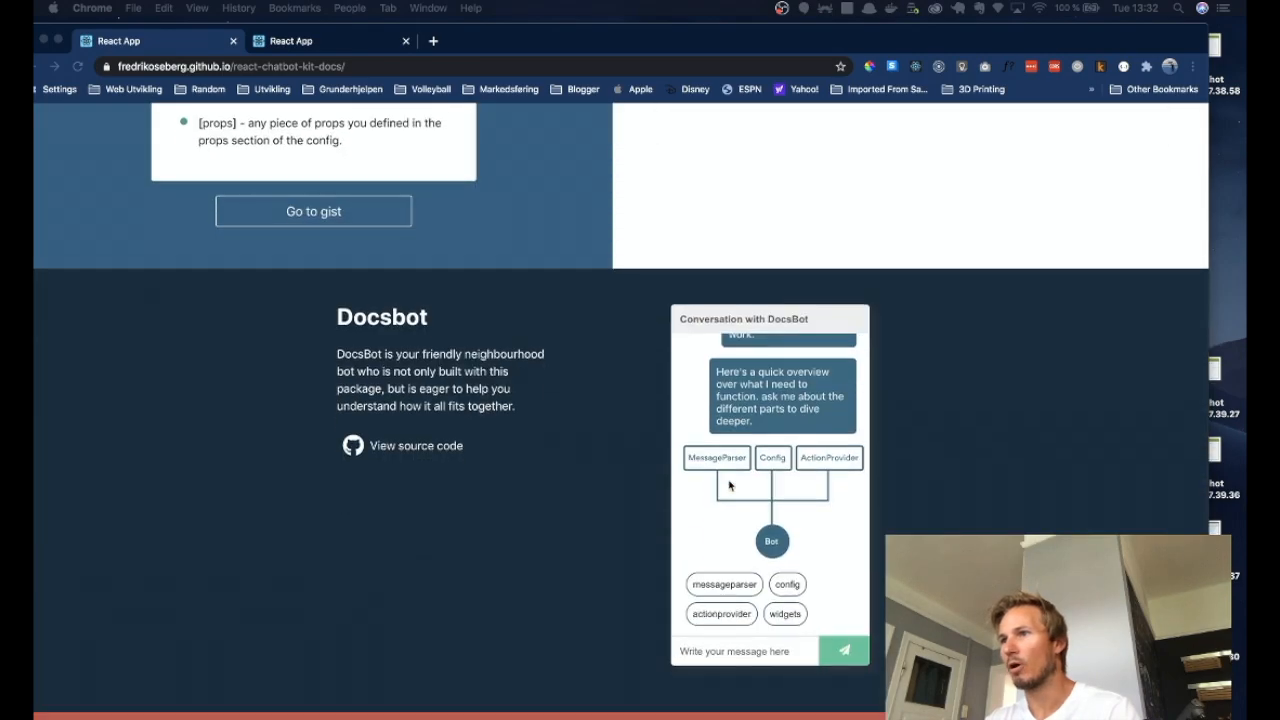
{"action": "scroll", "scroll_direction": "down", "scroll_amount": 3}
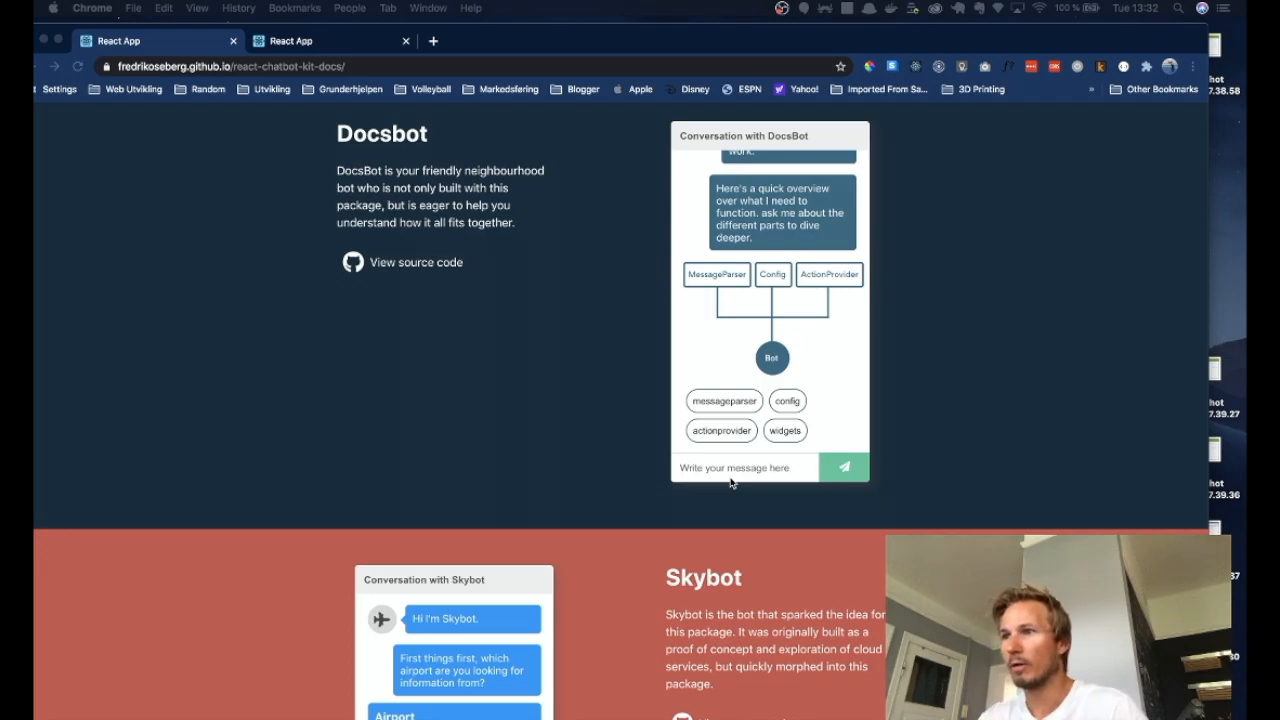
{"action": "scroll", "scroll_direction": "down", "scroll_amount": 3}
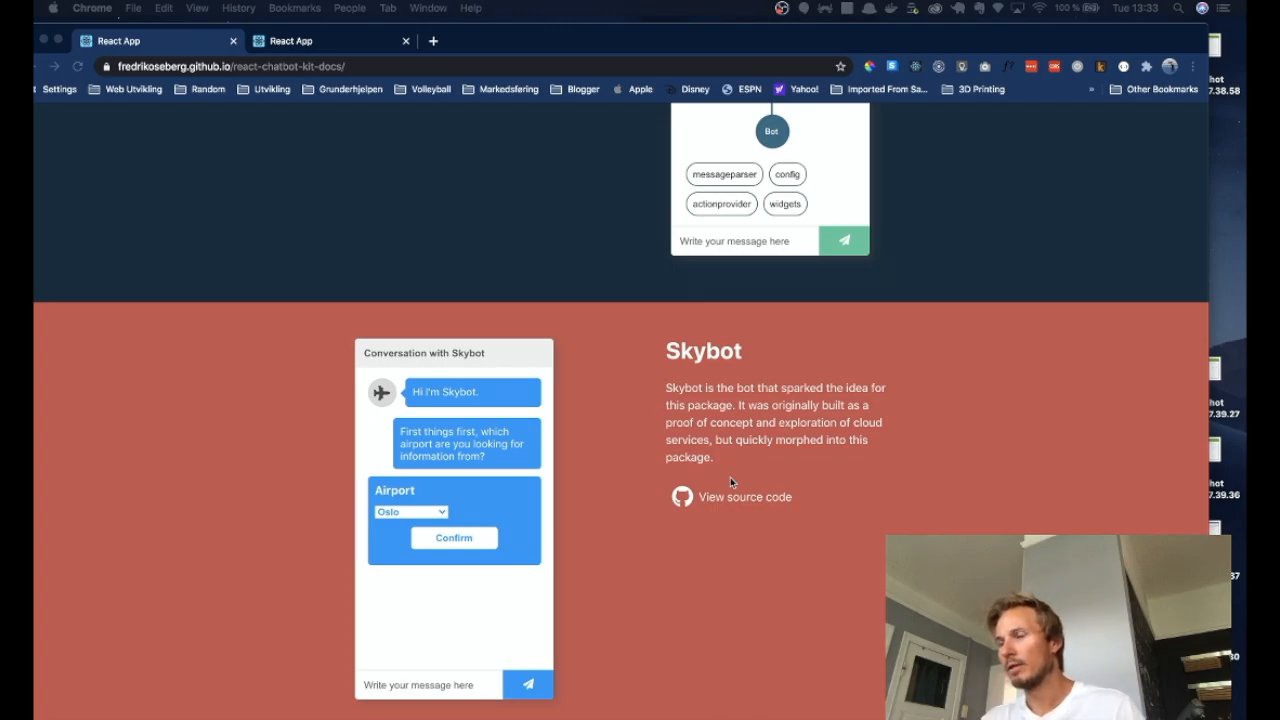
{"action": "mouse_move", "coordinate": [650, 318]}
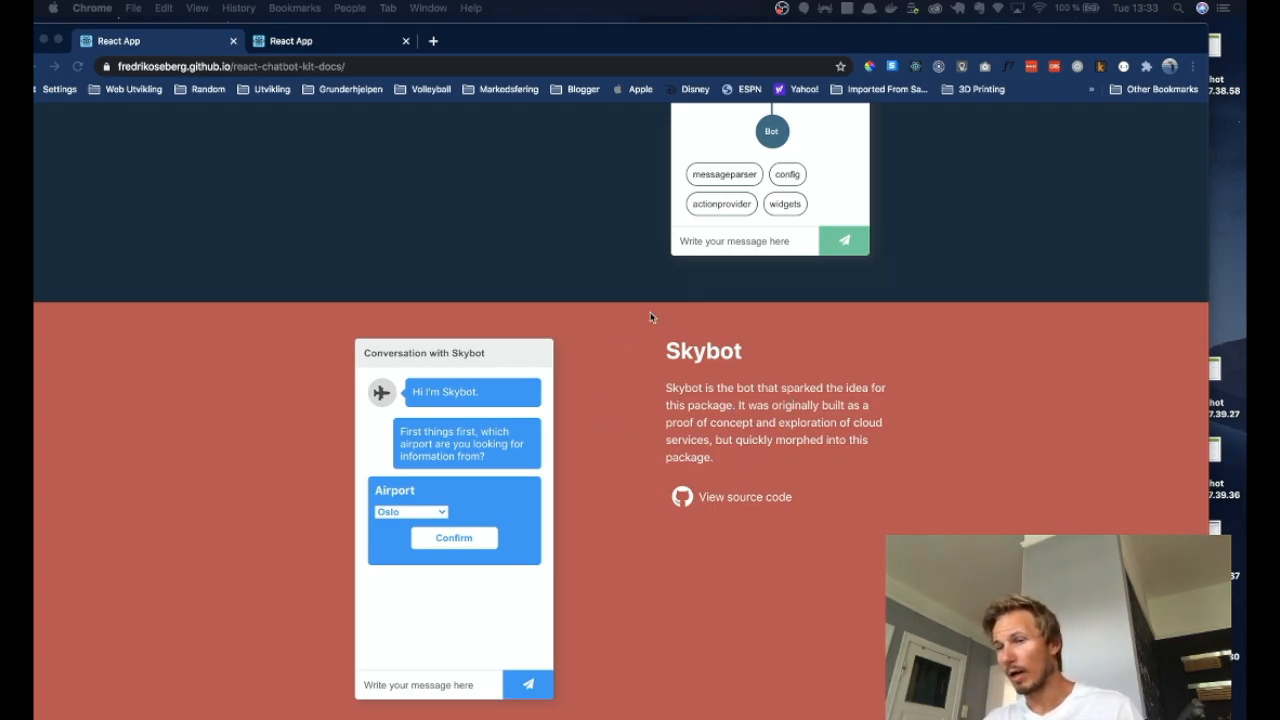
{"action": "mouse_move", "coordinate": [589, 50]}
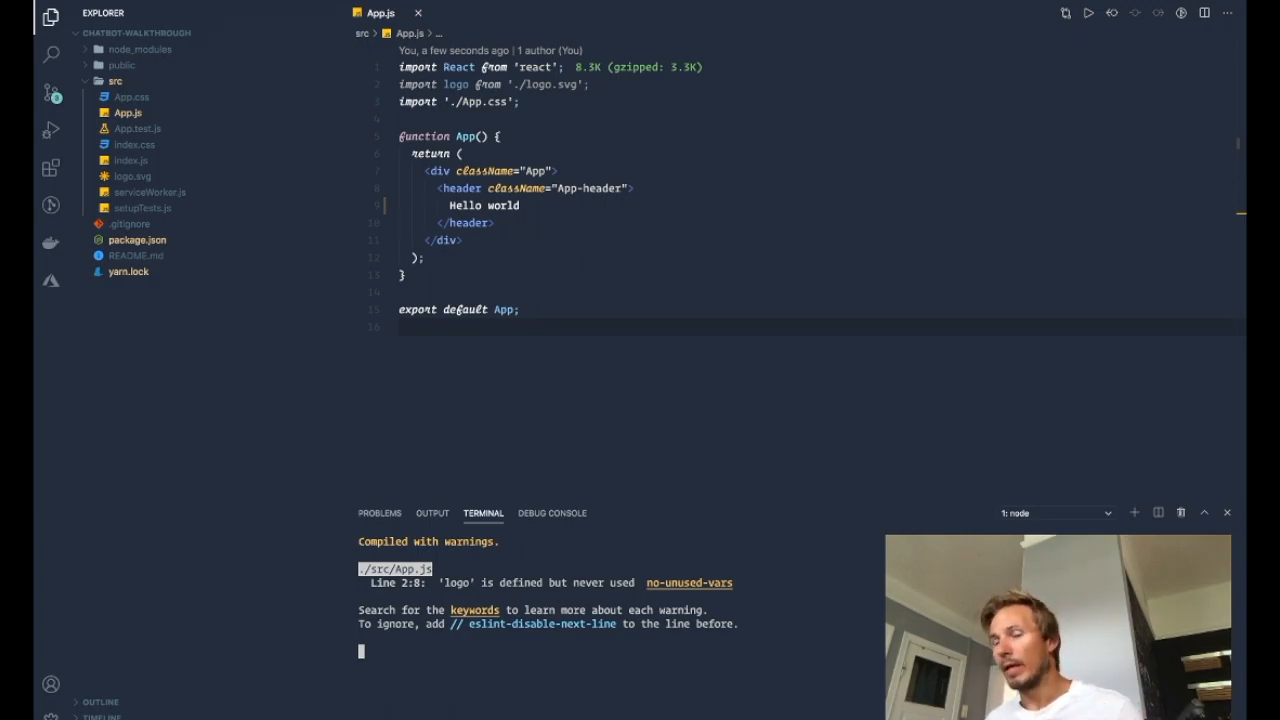
{"action": "mouse_move", "coordinate": [530, 82]}
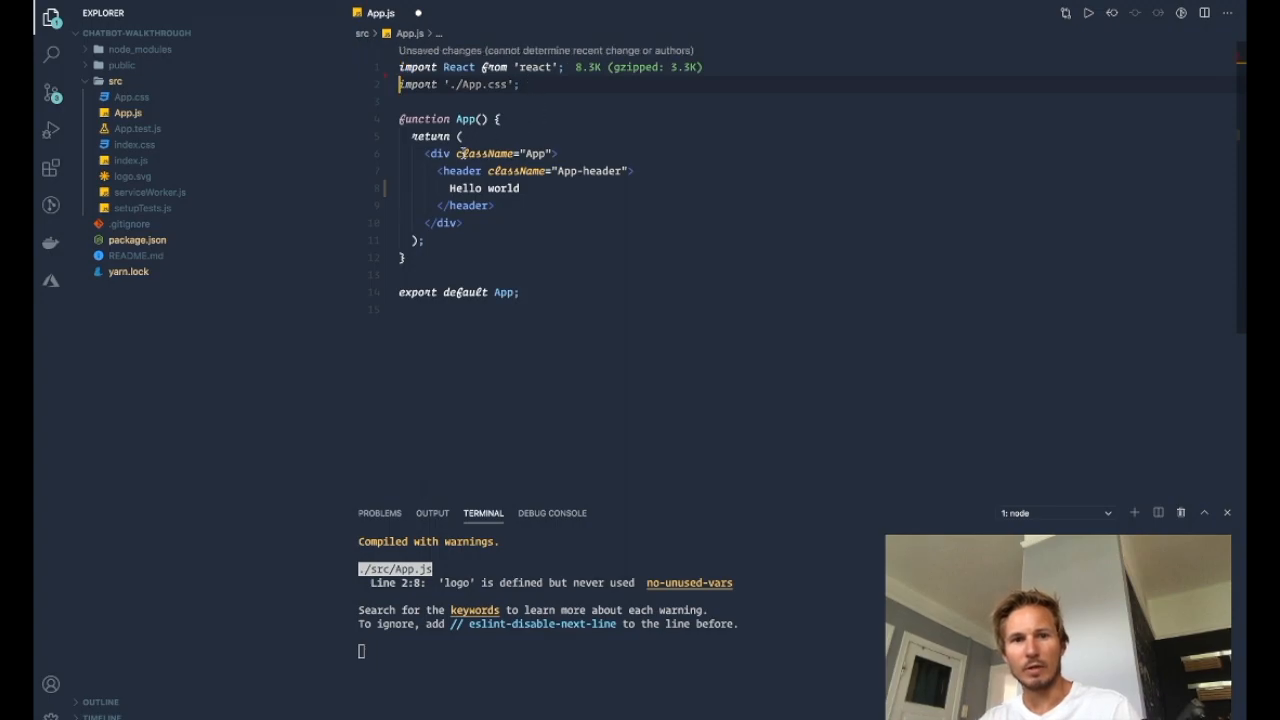
{"action": "key", "text": "ctrl+s"}
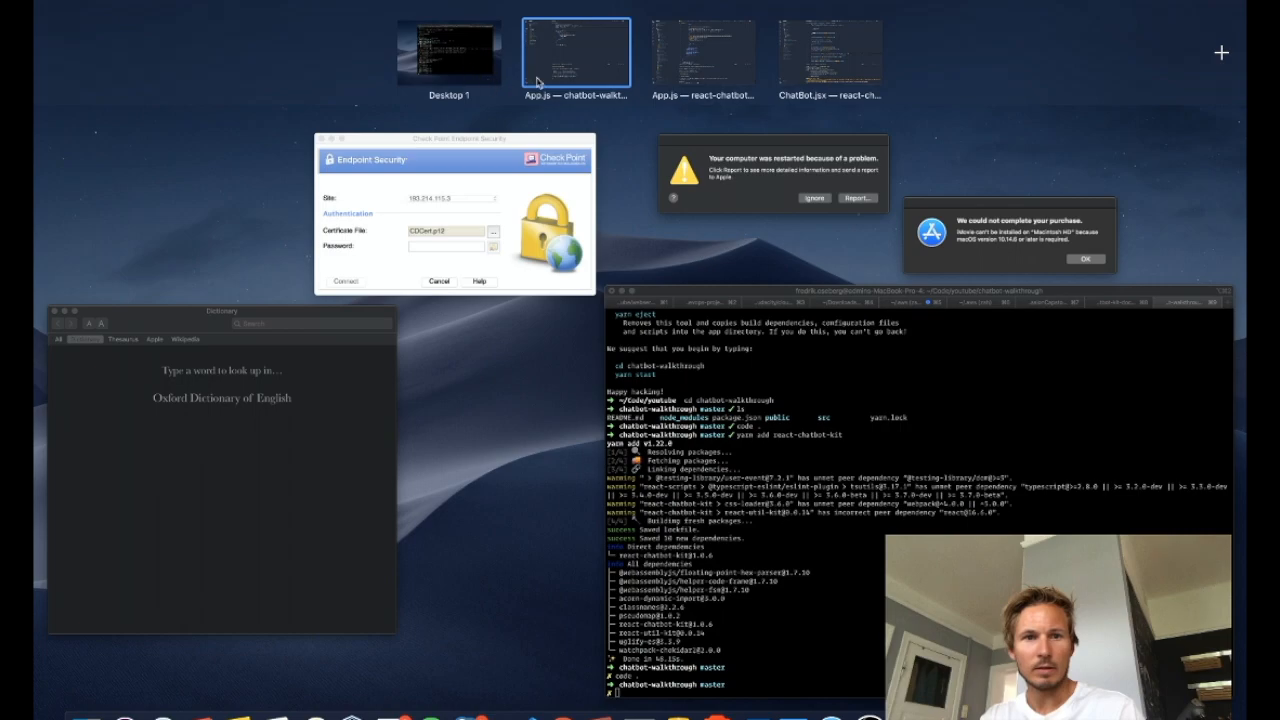
- Pick the App.js — chatbot-walkthrough window thumbnail in Mission Control
{"action": "left_click", "coordinate": [576, 53]}
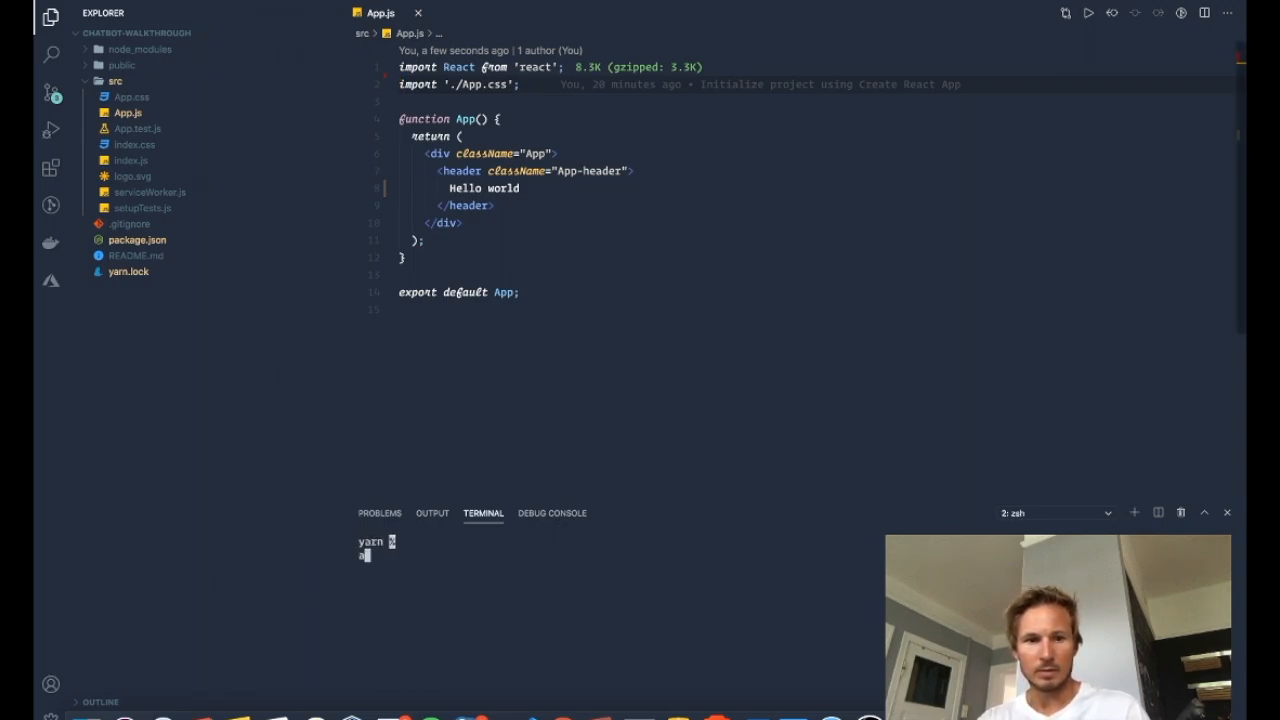
- Run yarn add react-chatbot-kit in the new zsh terminal
{"action": "type", "text": "yarn add react-chatbot-kit"}
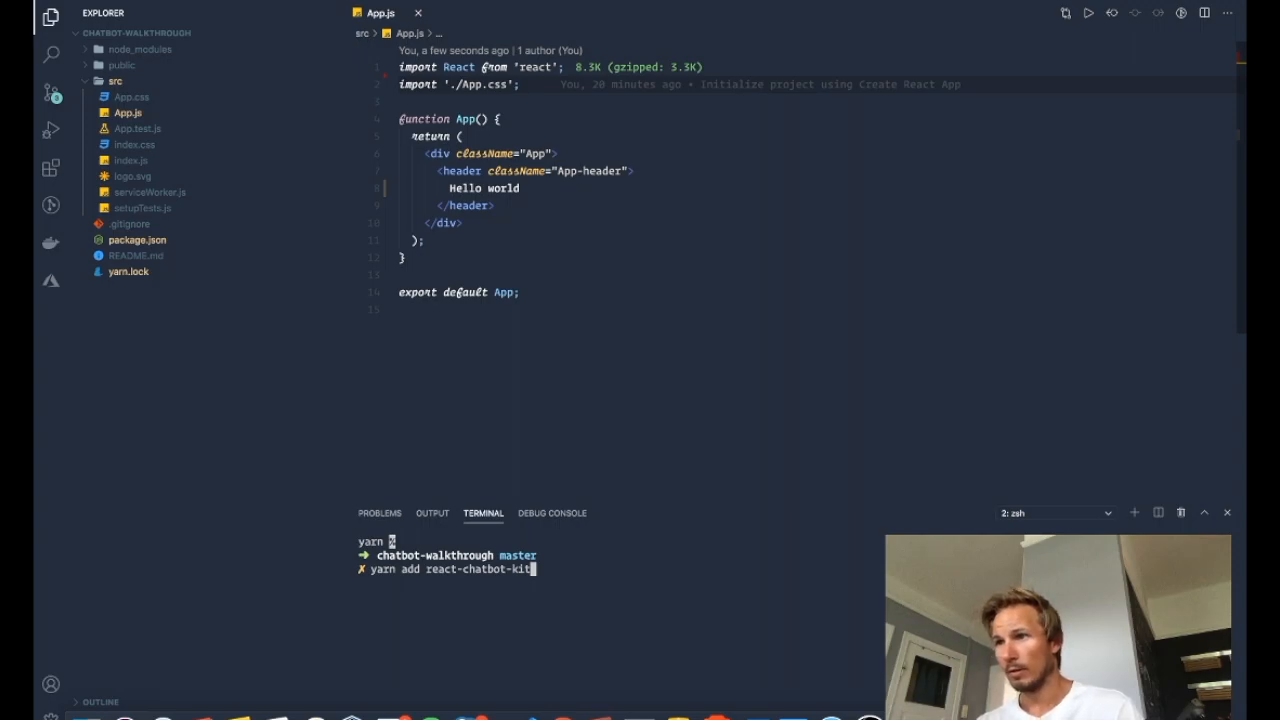
{"action": "mouse_move", "coordinate": [902, 336]}
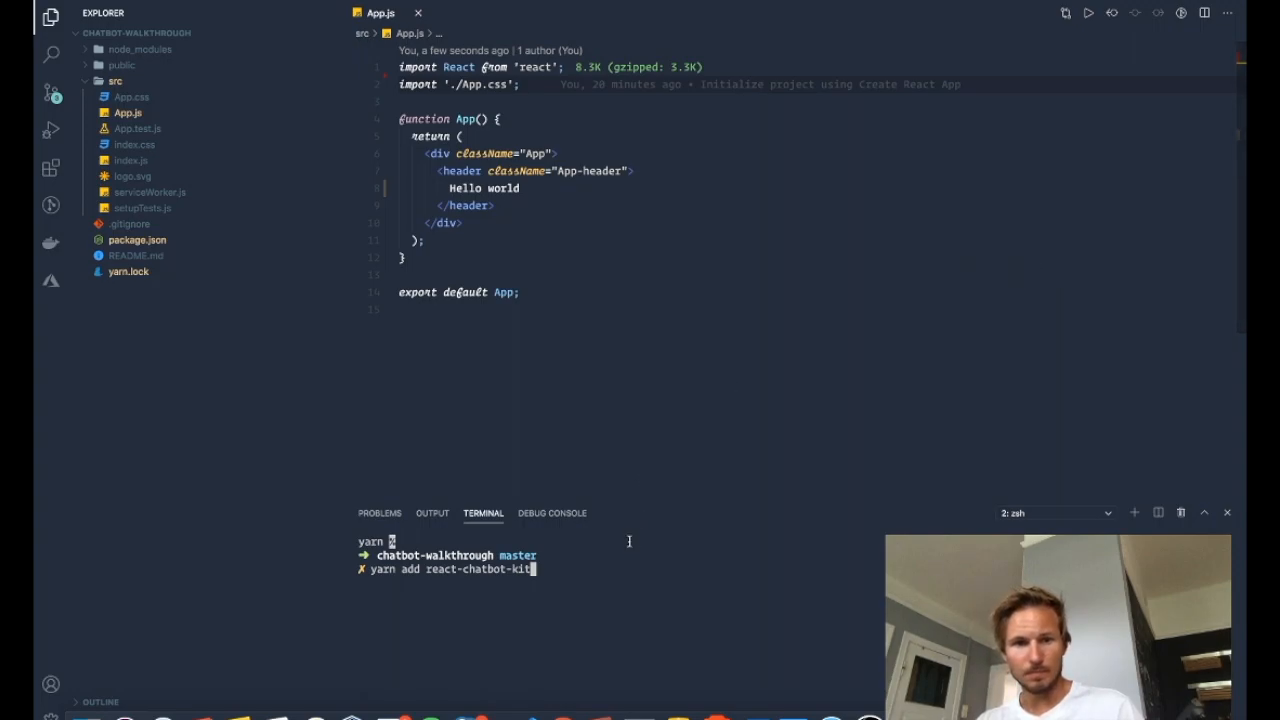
{"action": "key", "text": "Return"}
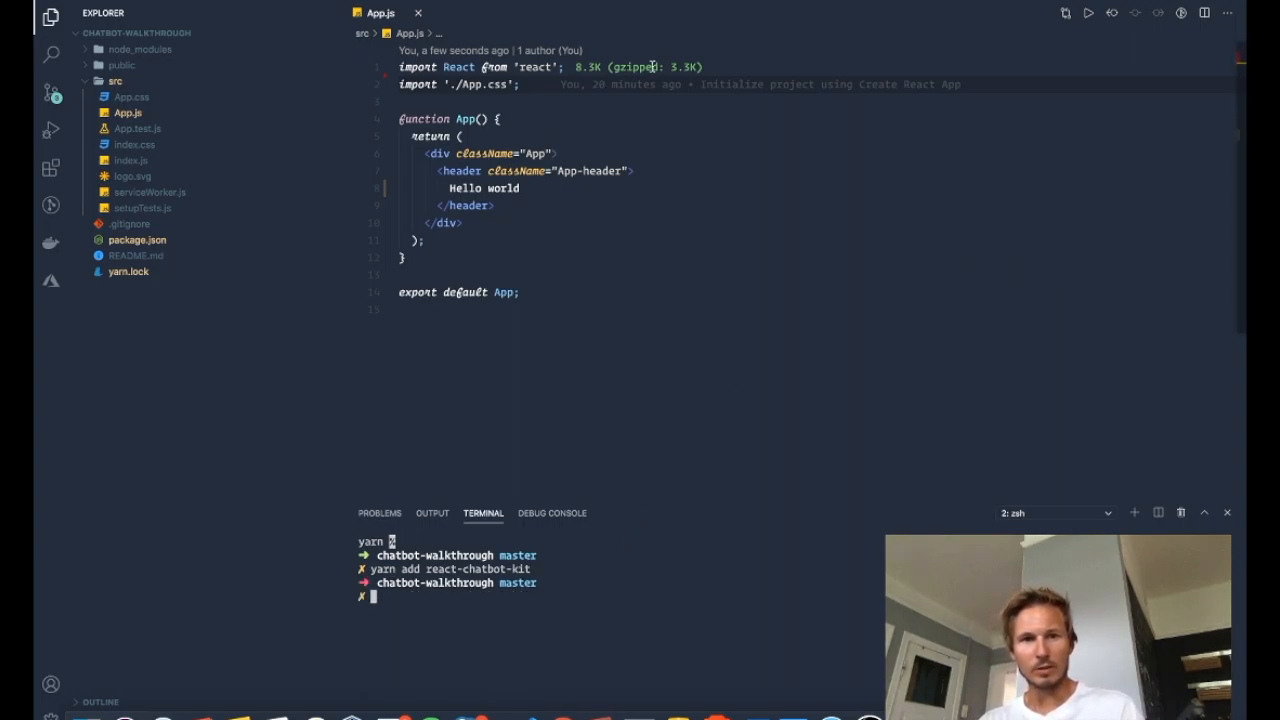
{"action": "key", "text": "Enter"}
{"action": "type", "text": "import { "}
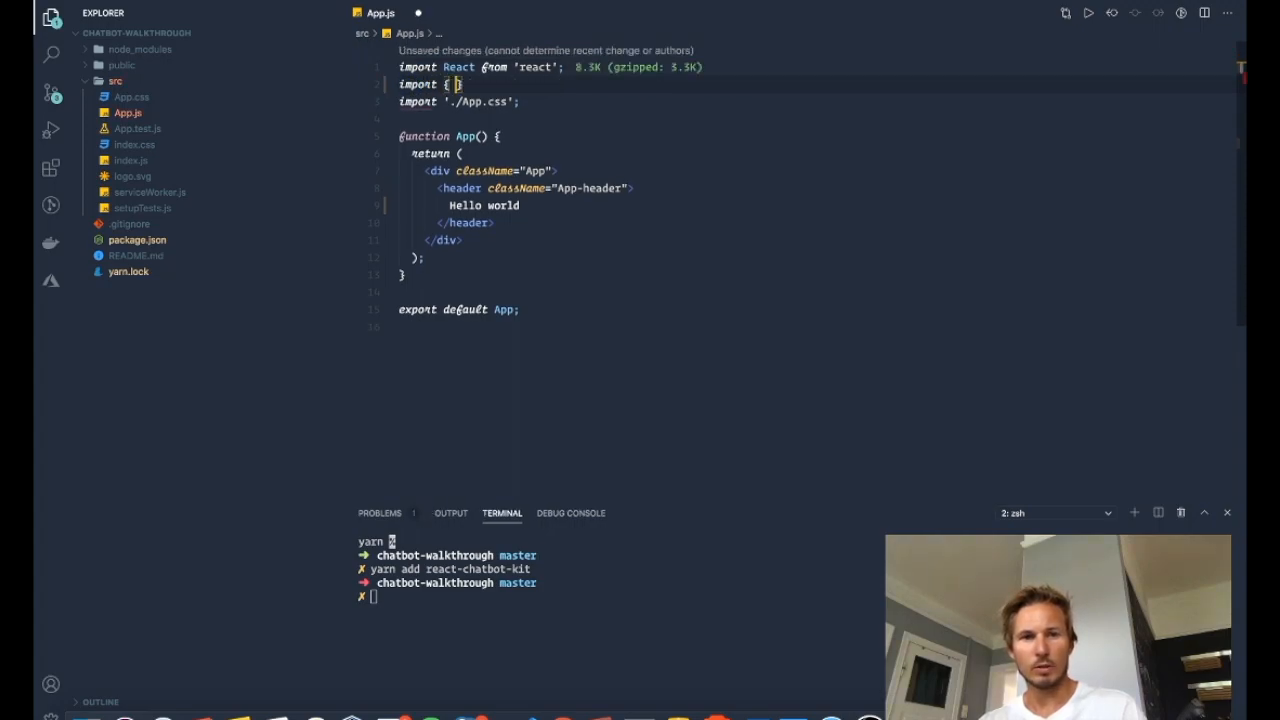
- Import { Chatbot } from 'react-chatbot-kit', replace Hello world with <Chatbot />, and save App.js
{"action": "type", "text": "Chatbot } from"}
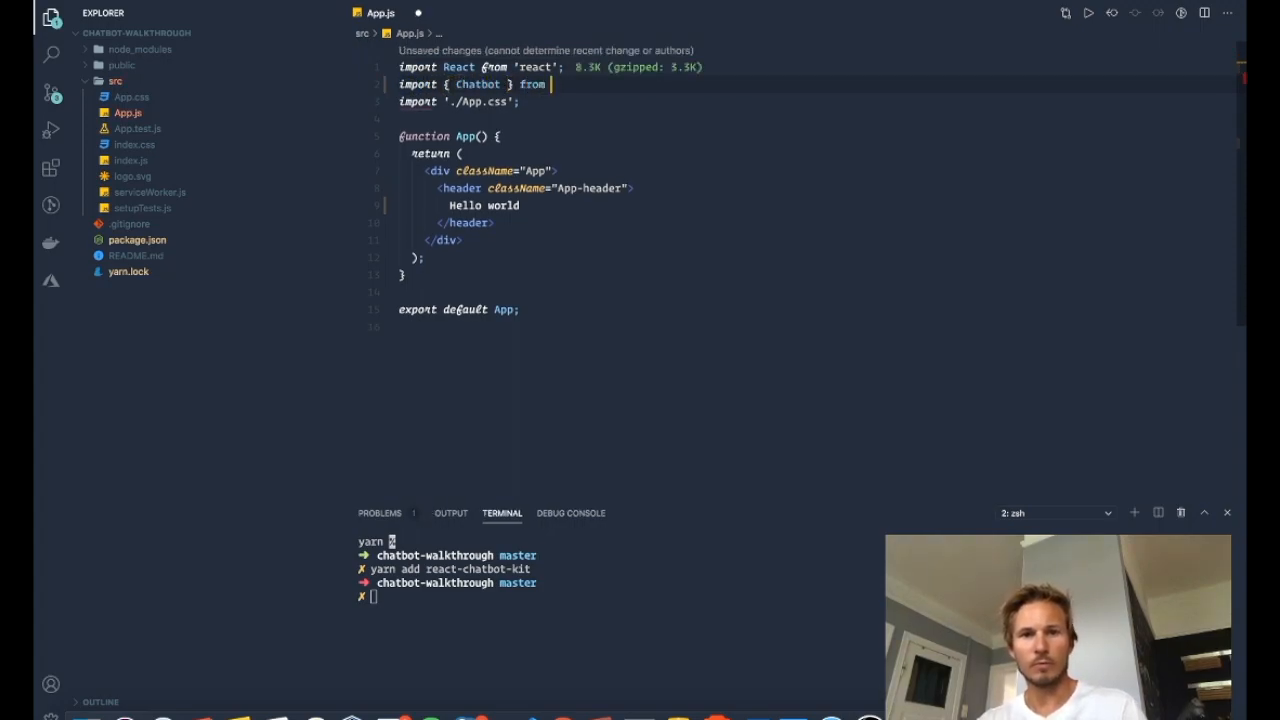
{"action": "type", "text": "'react-chatbot-kit'"}
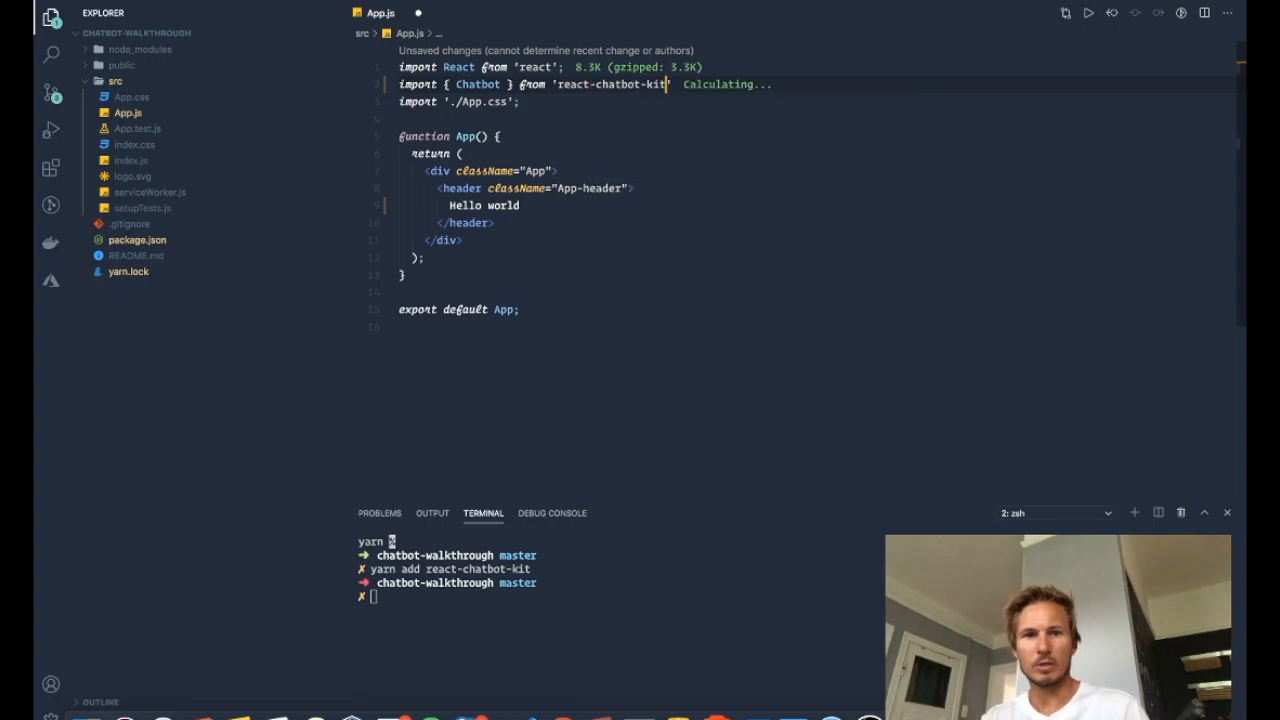
{"action": "left_click", "coordinate": [520, 205]}
{"action": "type", "text": "<Chatbot />"}
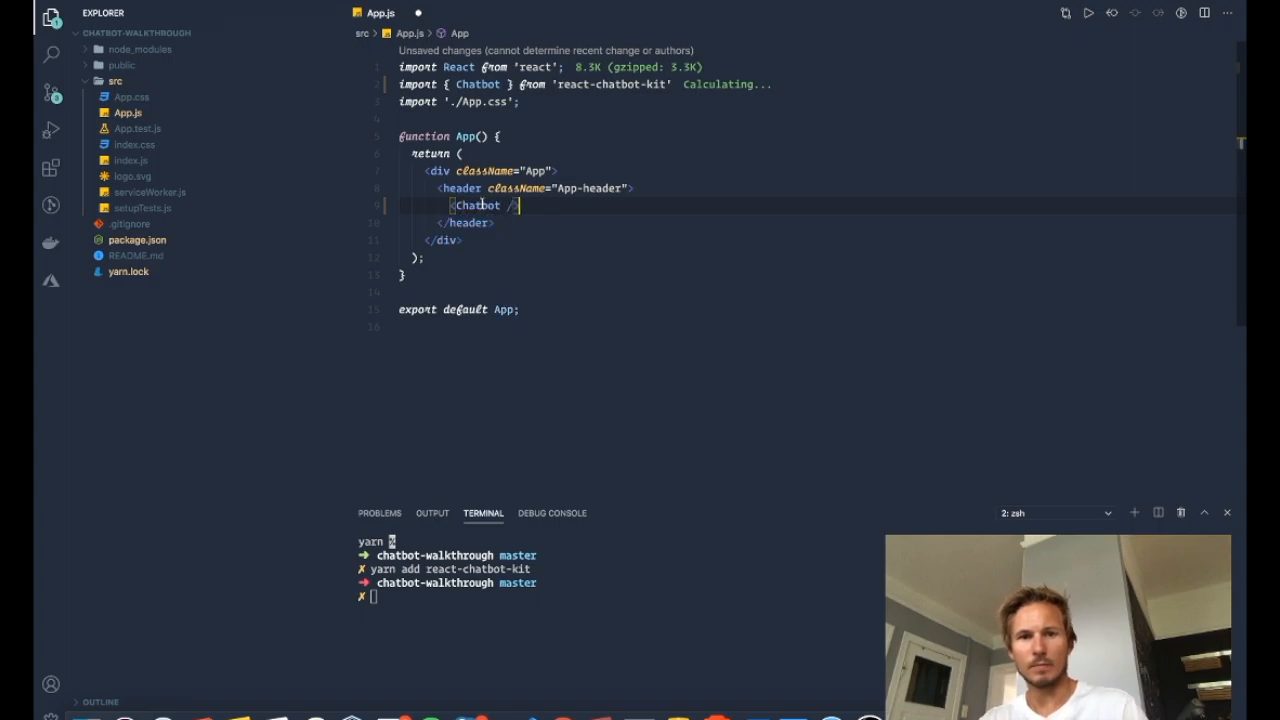
{"action": "key", "text": "ctrl+s"}
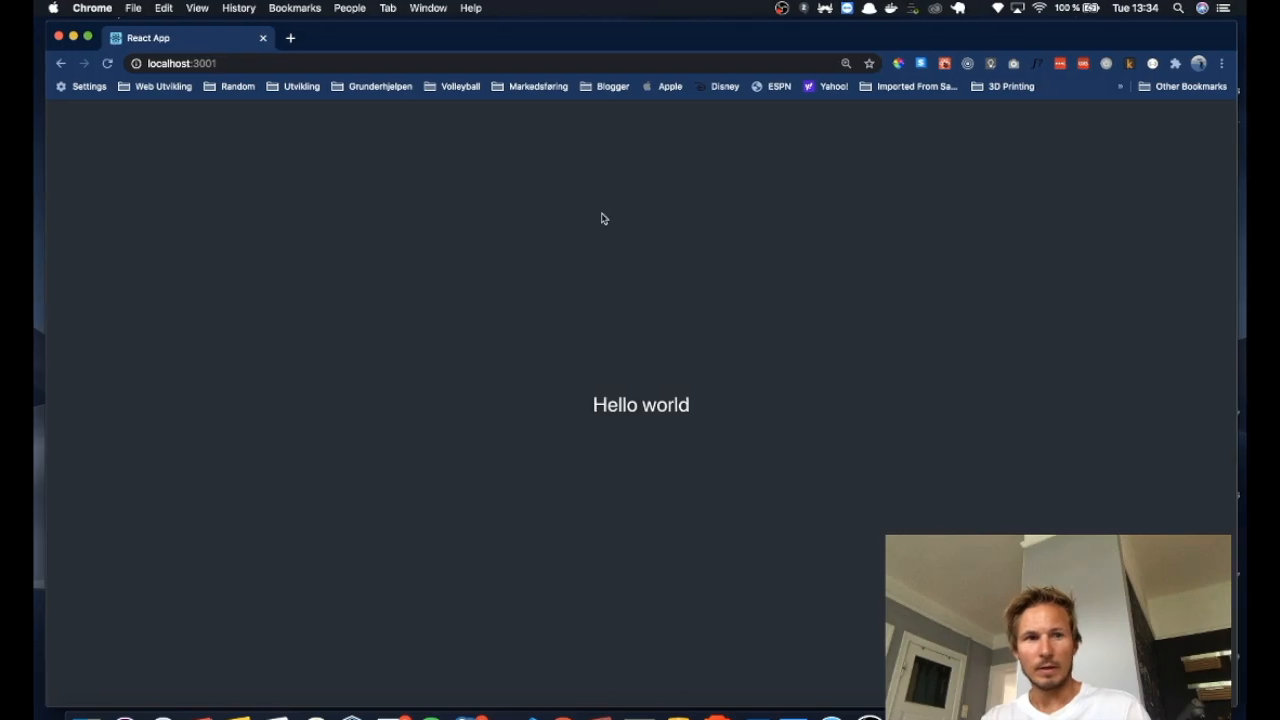
- Switch to the localhost:3001 app and follow View the docs in the missing-props warning
{"action": "left_click", "coordinate": [107, 63]}
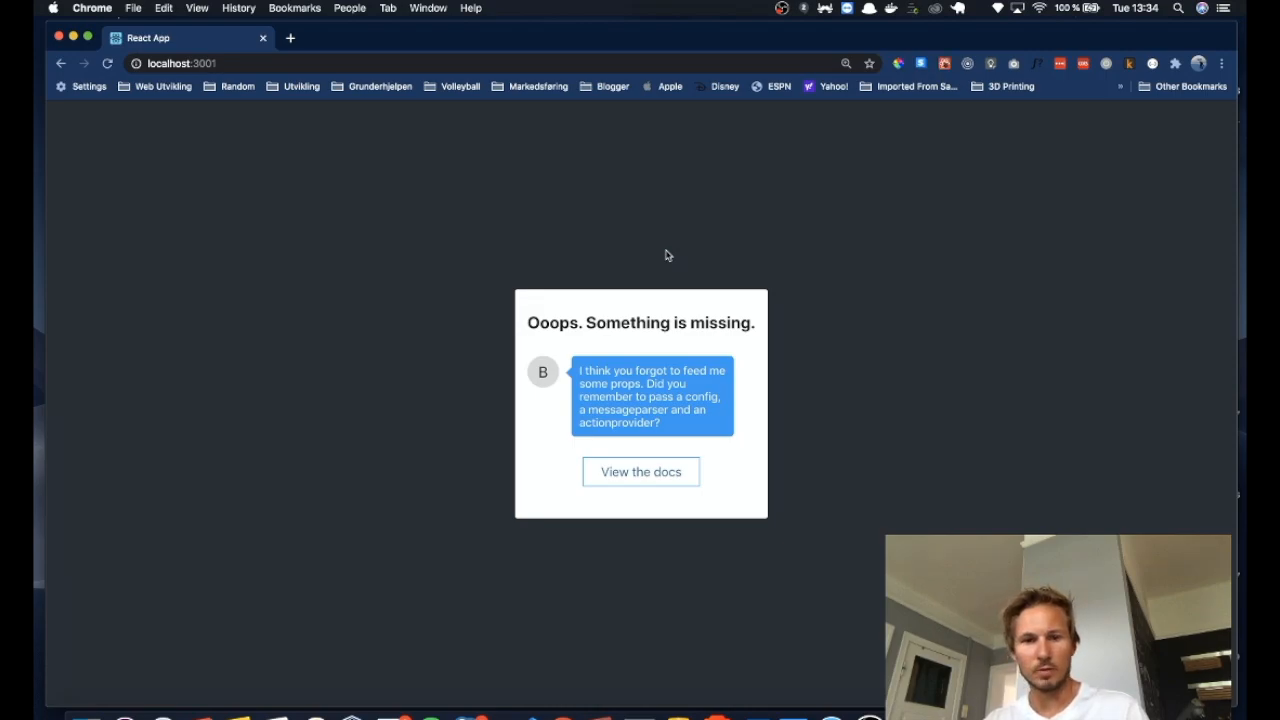
{"action": "mouse_move", "coordinate": [630, 273]}
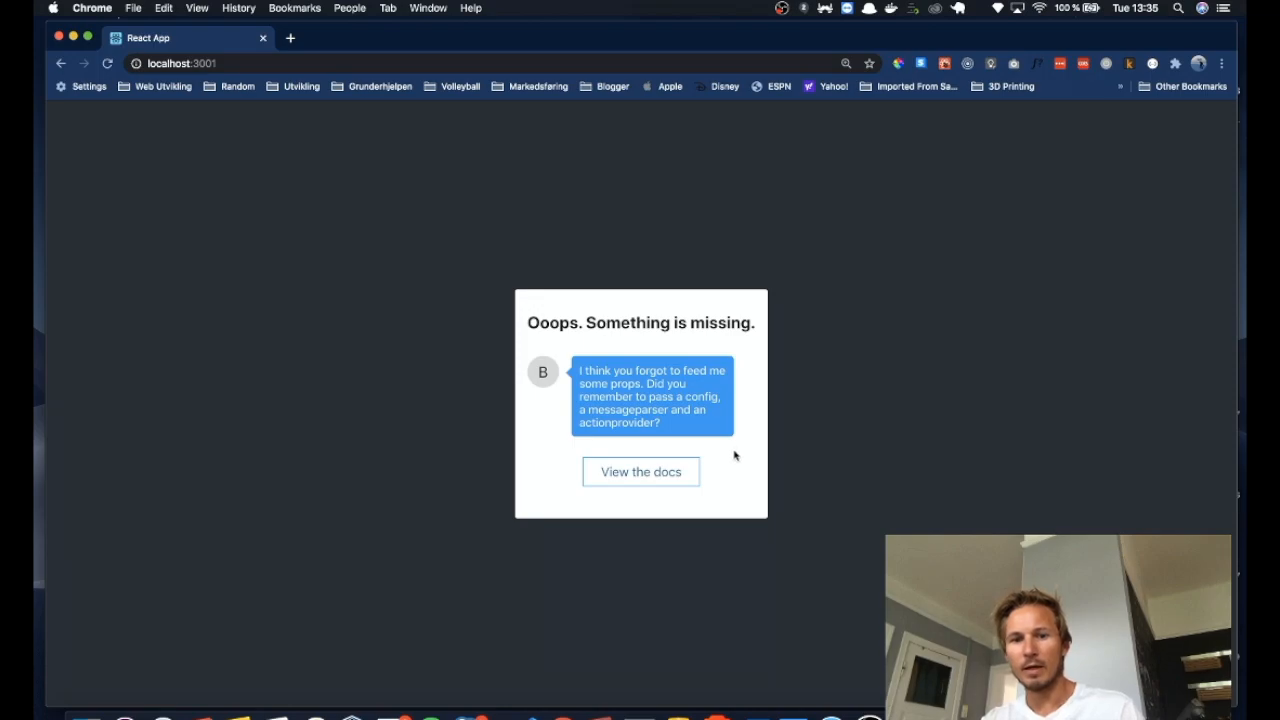
{"action": "mouse_move", "coordinate": [676, 481]}
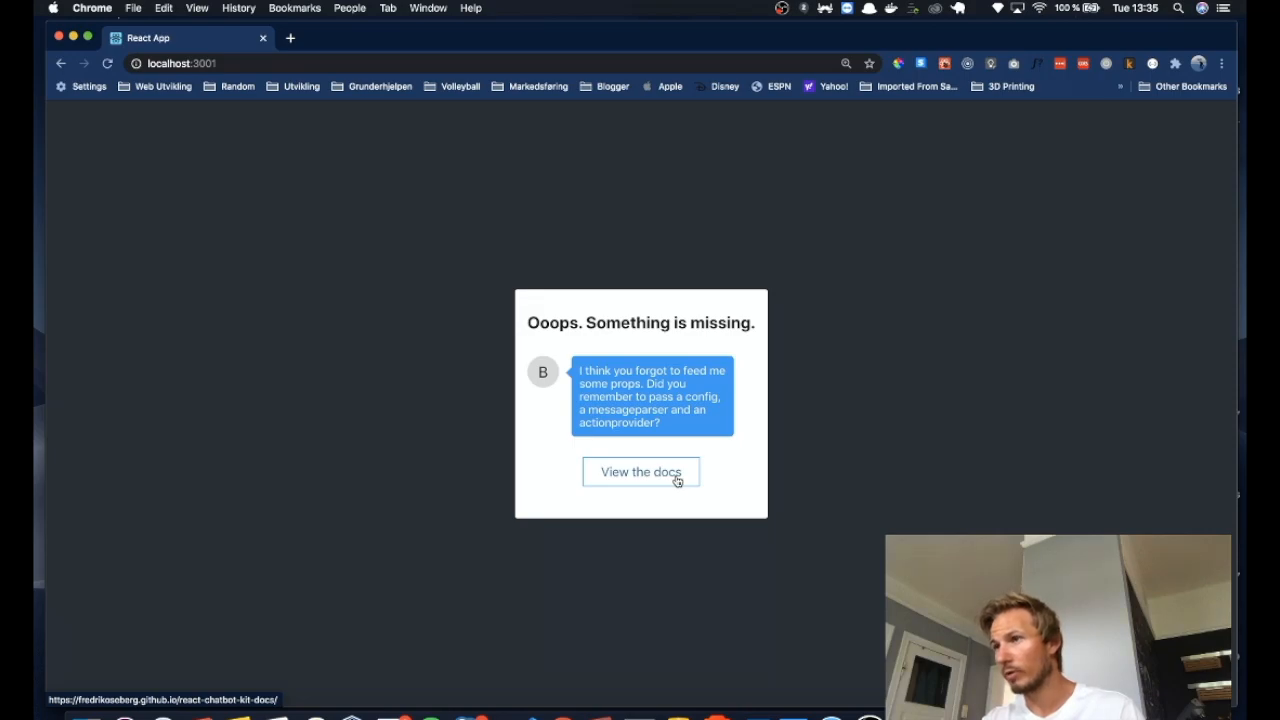
{"action": "left_click", "coordinate": [640, 471]}
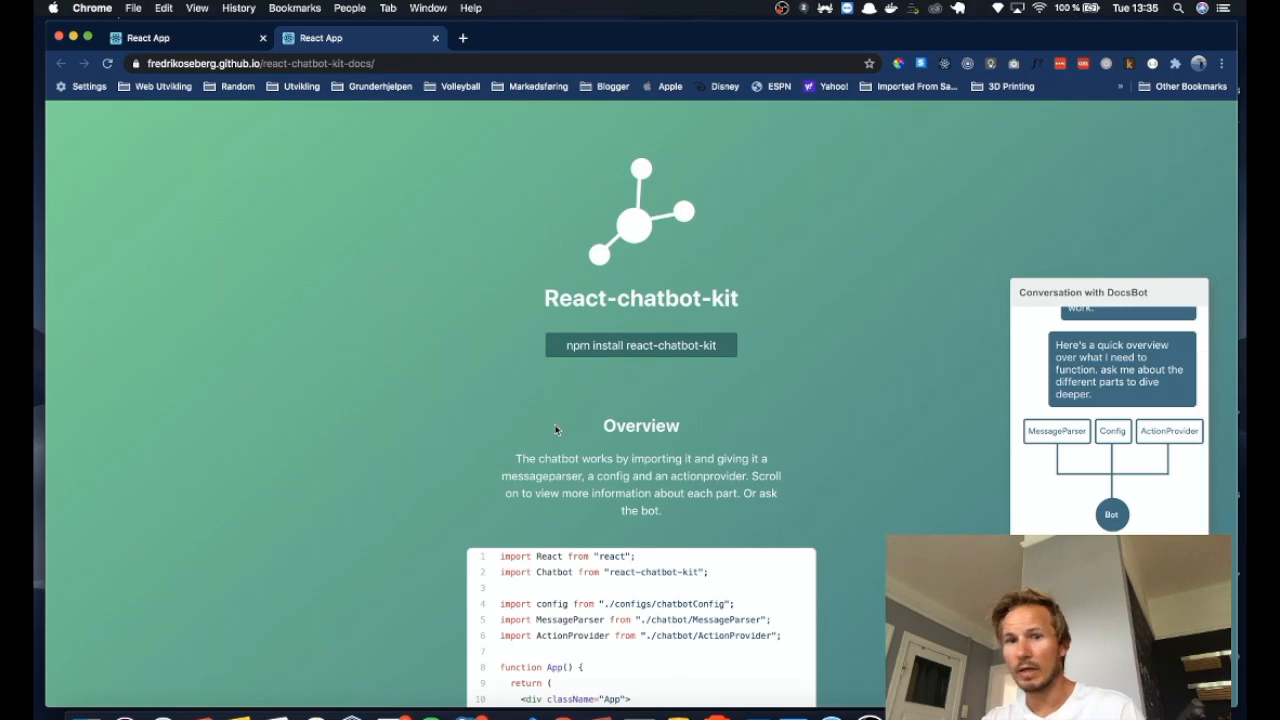
- Scroll to Quickstart and open the chatbot_quickstart gist
{"action": "scroll", "scroll_direction": "down", "scroll_amount": 3}
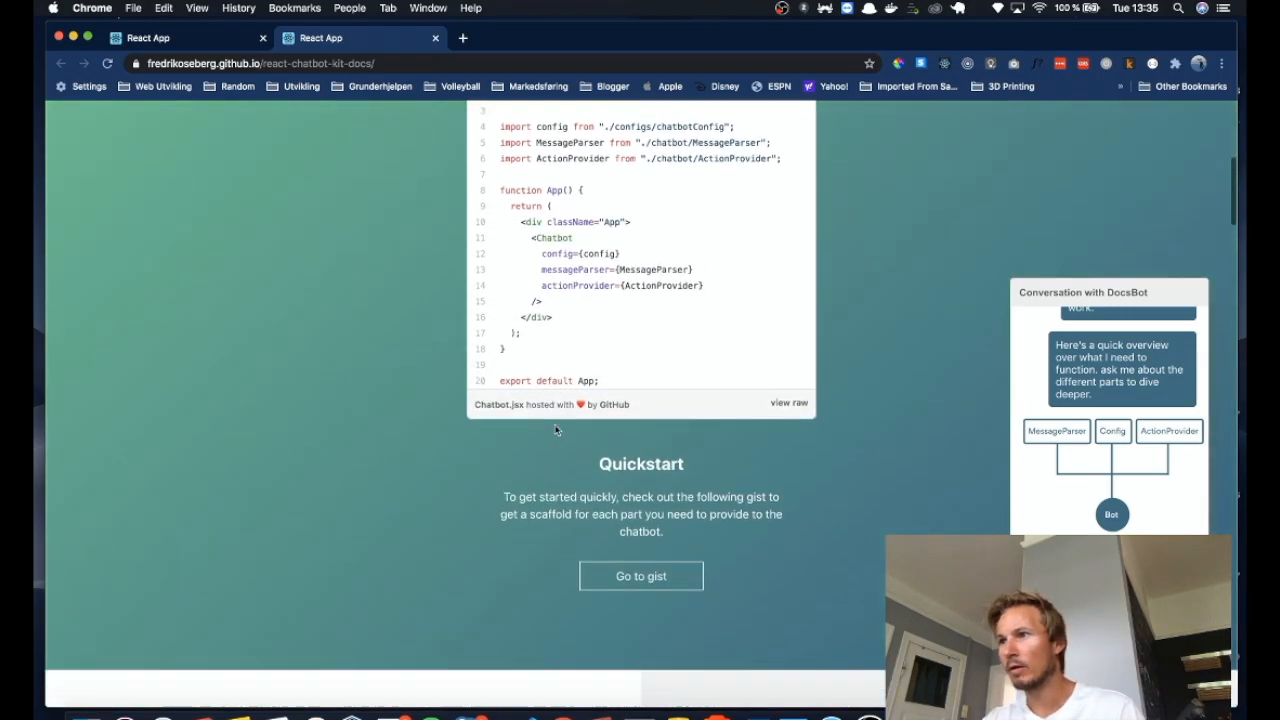
{"action": "mouse_move", "coordinate": [608, 572]}
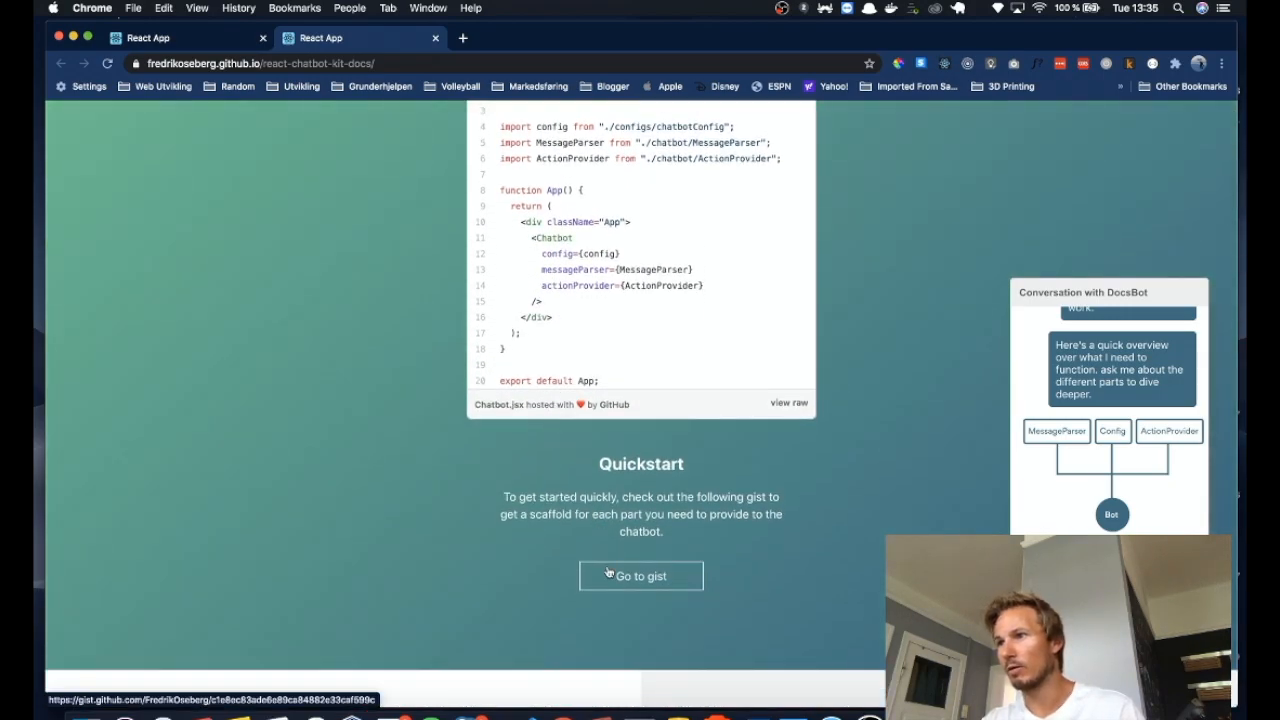
{"action": "mouse_move", "coordinate": [630, 517]}
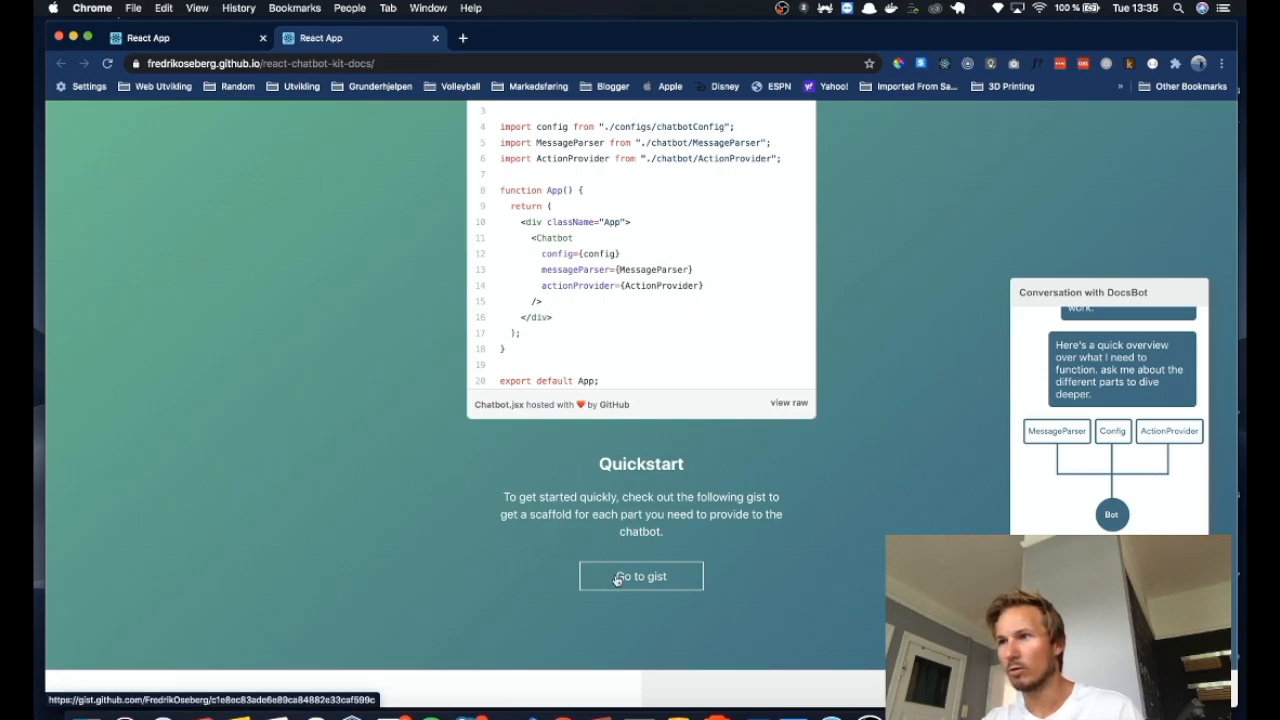
{"action": "left_click", "coordinate": [641, 576]}
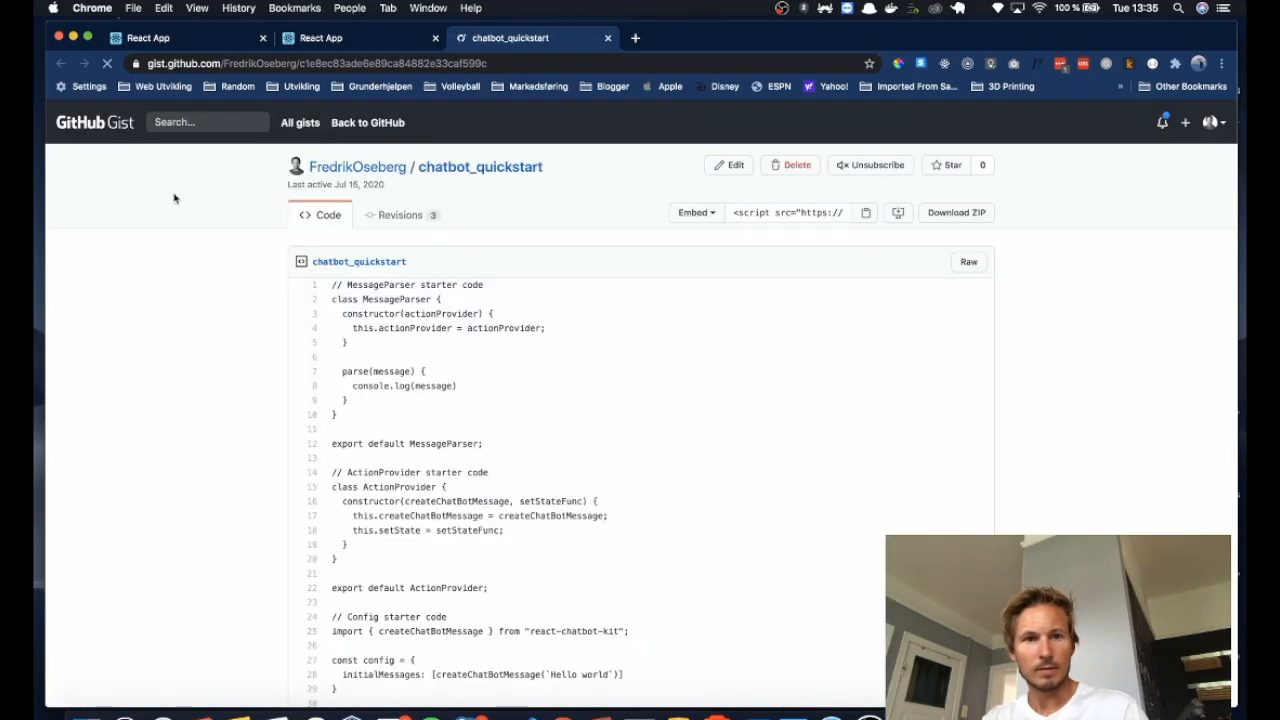
- Scroll through the gist and select the config starter code for copying
{"action": "scroll", "scroll_direction": "down", "scroll_amount": 3}
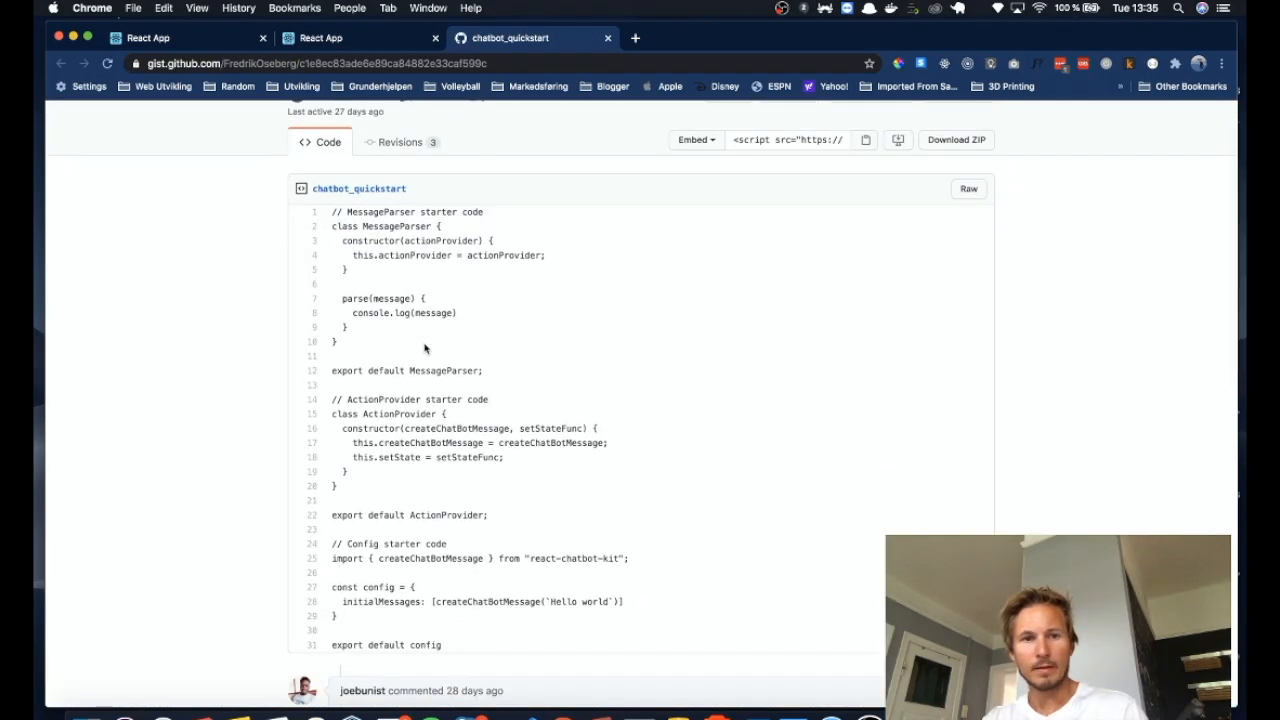
{"action": "mouse_move", "coordinate": [539, 347]}
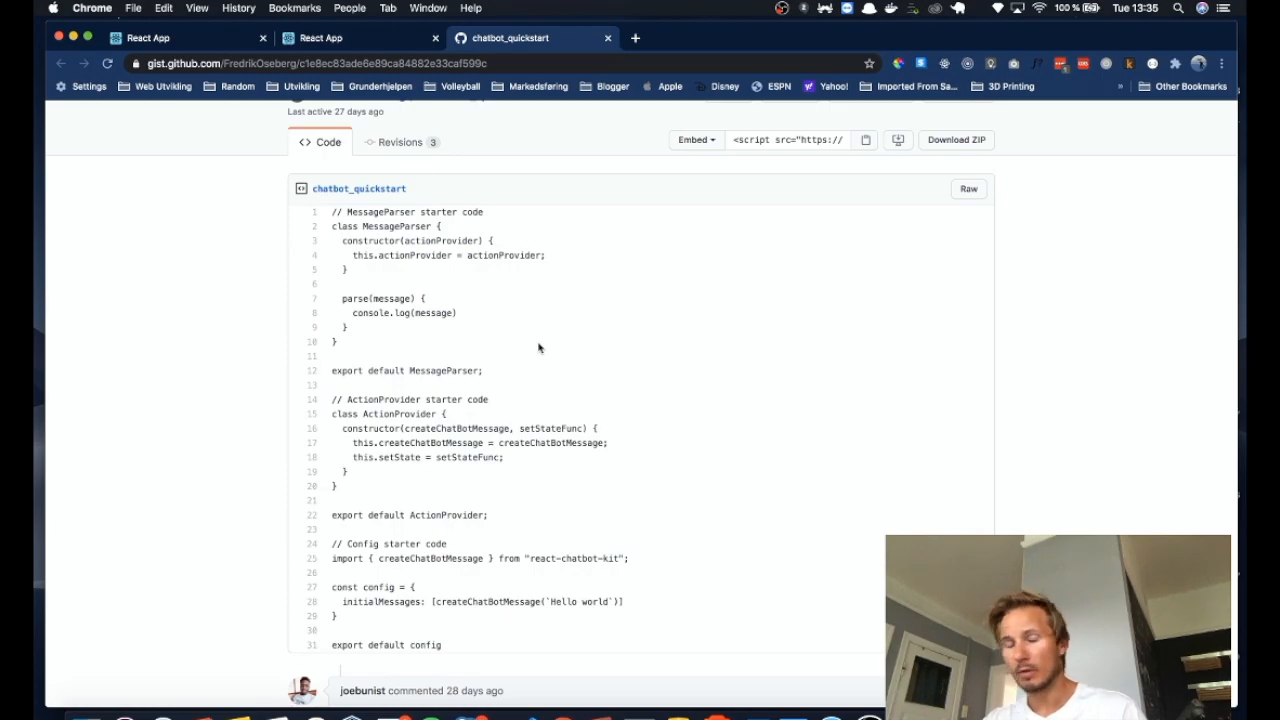
{"action": "scroll", "scroll_direction": "up", "scroll_amount": 3}
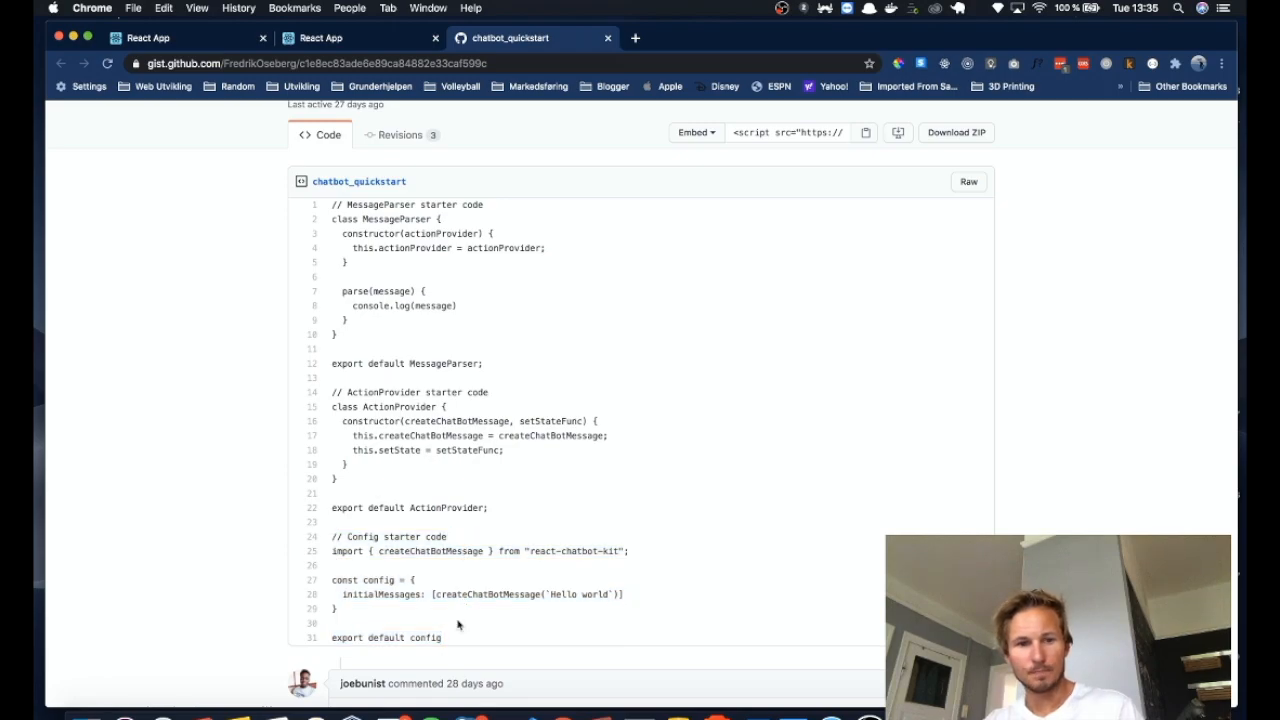
{"action": "left_click_drag", "start_coordinate": [330, 537], "coordinate": [443, 637]}
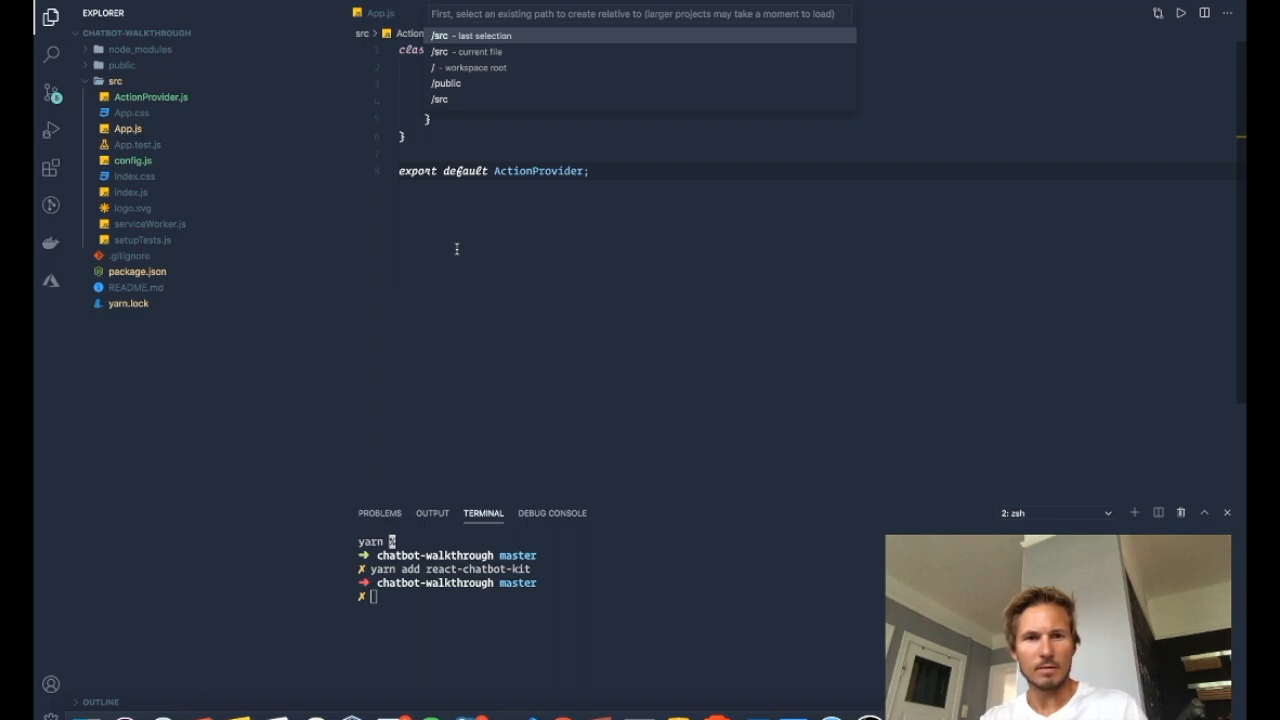
- Create src/MessageParser.js and add MessageParser, ActionProvider and config imports to App.js
{"action": "type", "text": "Messa"}
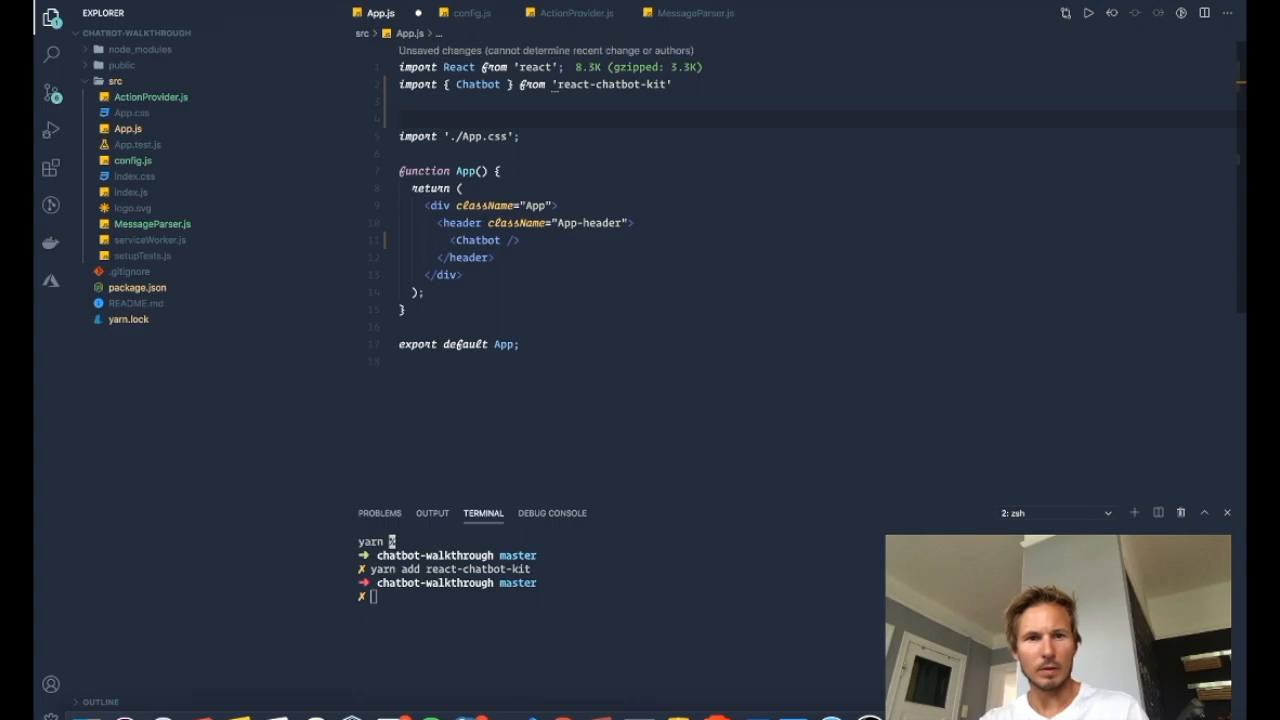
{"action": "type", "text": "import message"}
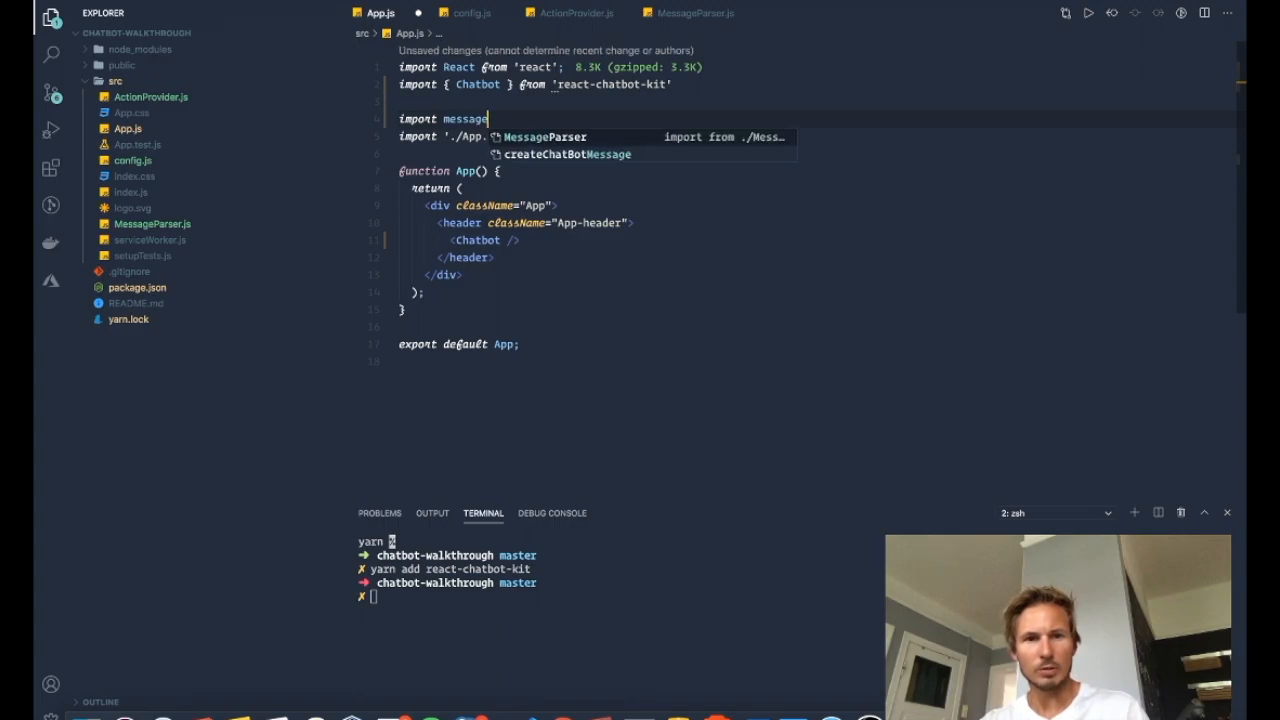
{"action": "left_click", "coordinate": [545, 137]}
{"action": "type", "text": "ActionProvider"}
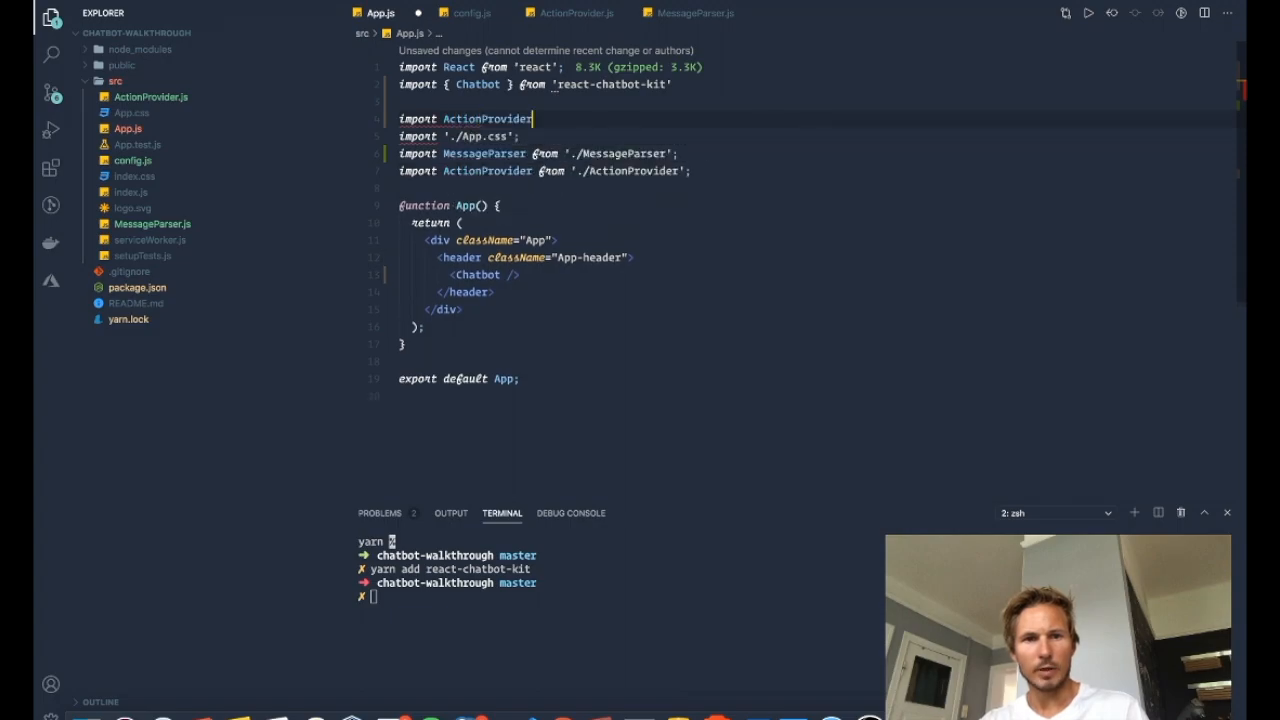
{"action": "type", "text": "Config"}
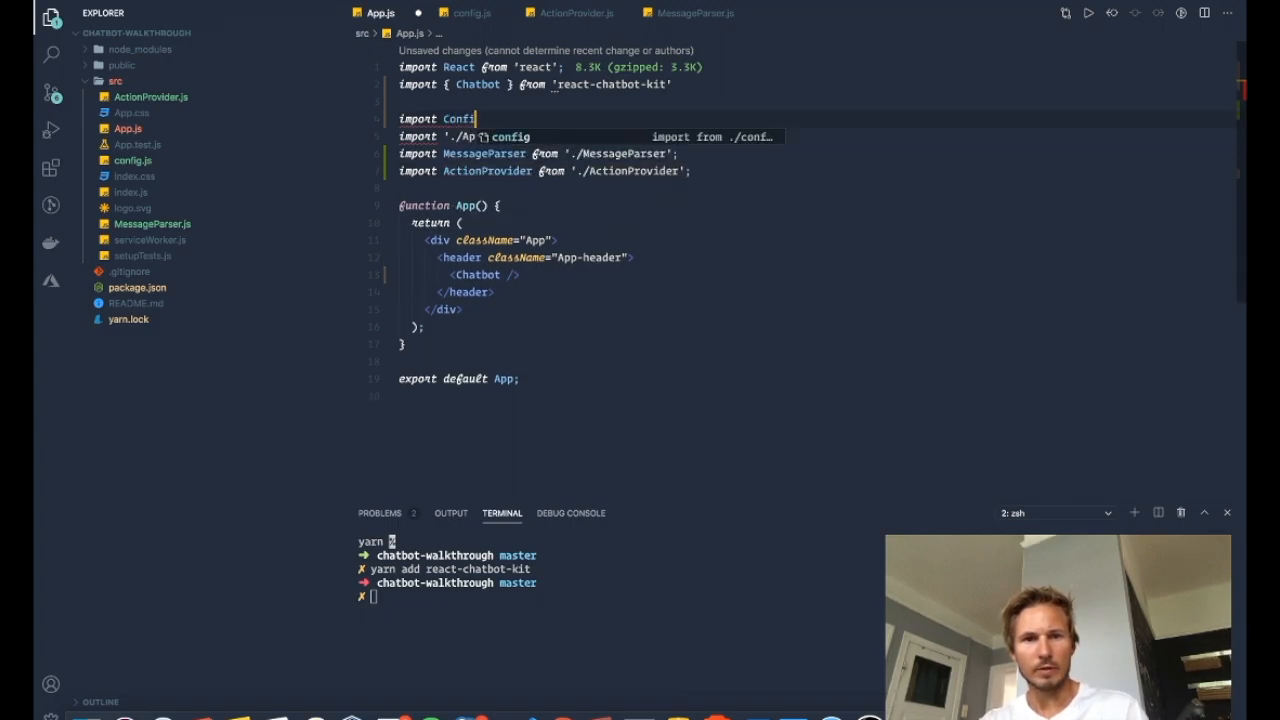
{"action": "key", "text": "Enter"}
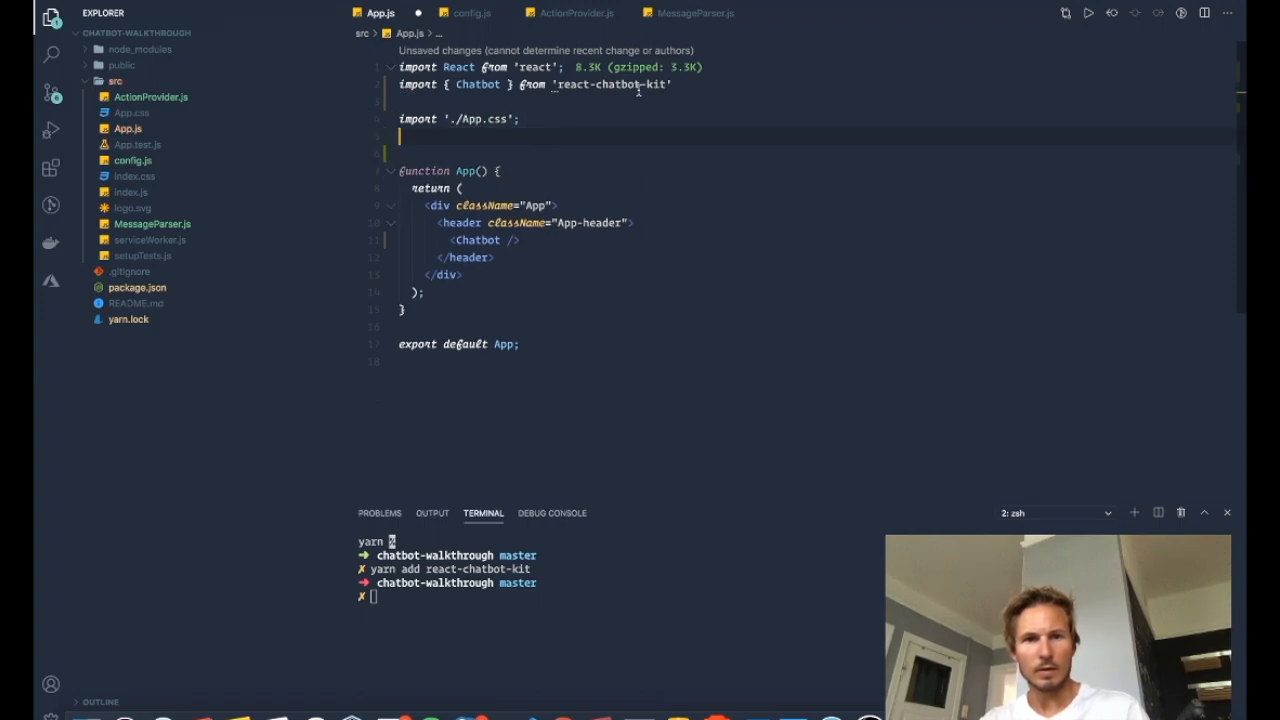
{"action": "type", "text": "import MessageParser from './MessageParser';"}
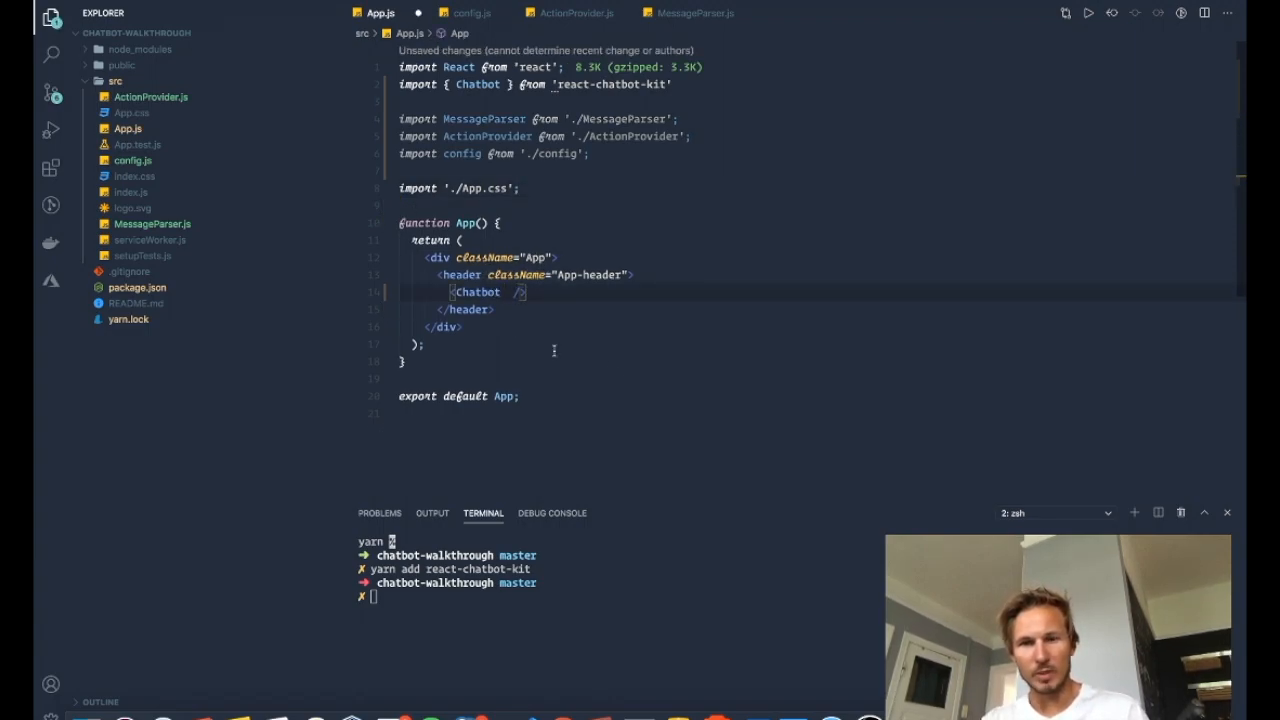
{"action": "mouse_move", "coordinate": [521, 341]}
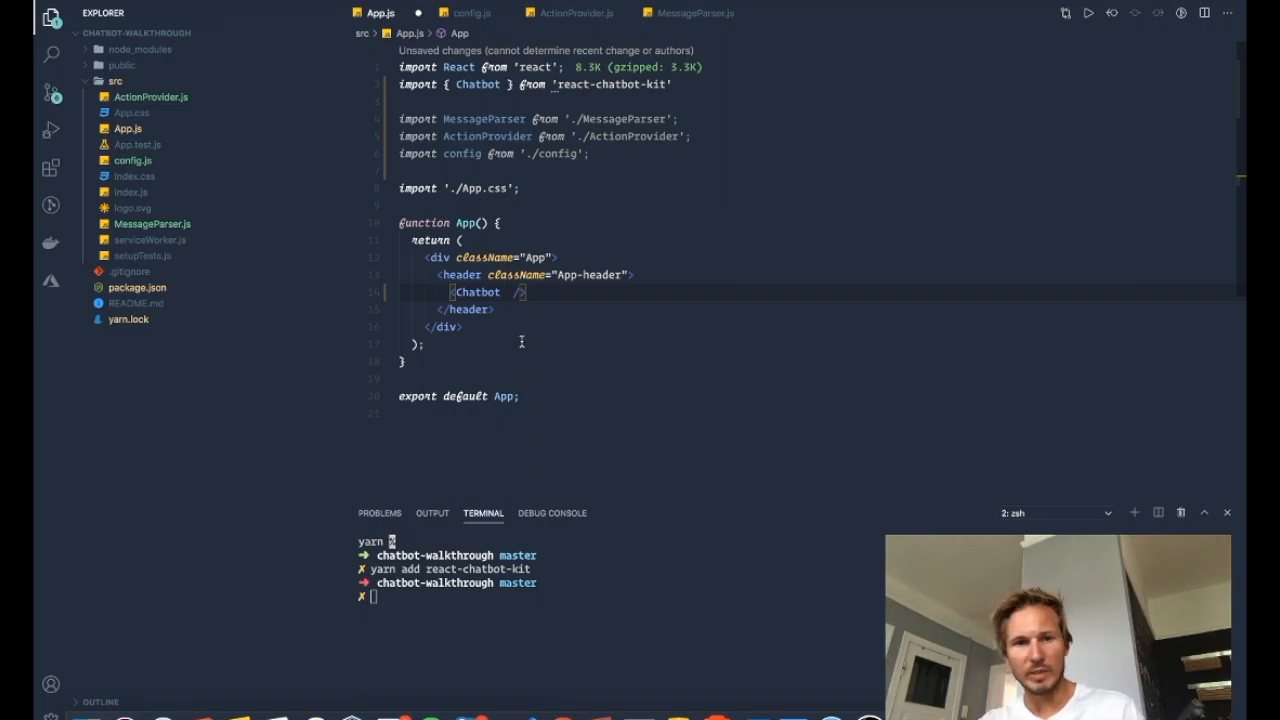
{"action": "mouse_move", "coordinate": [543, 337]}
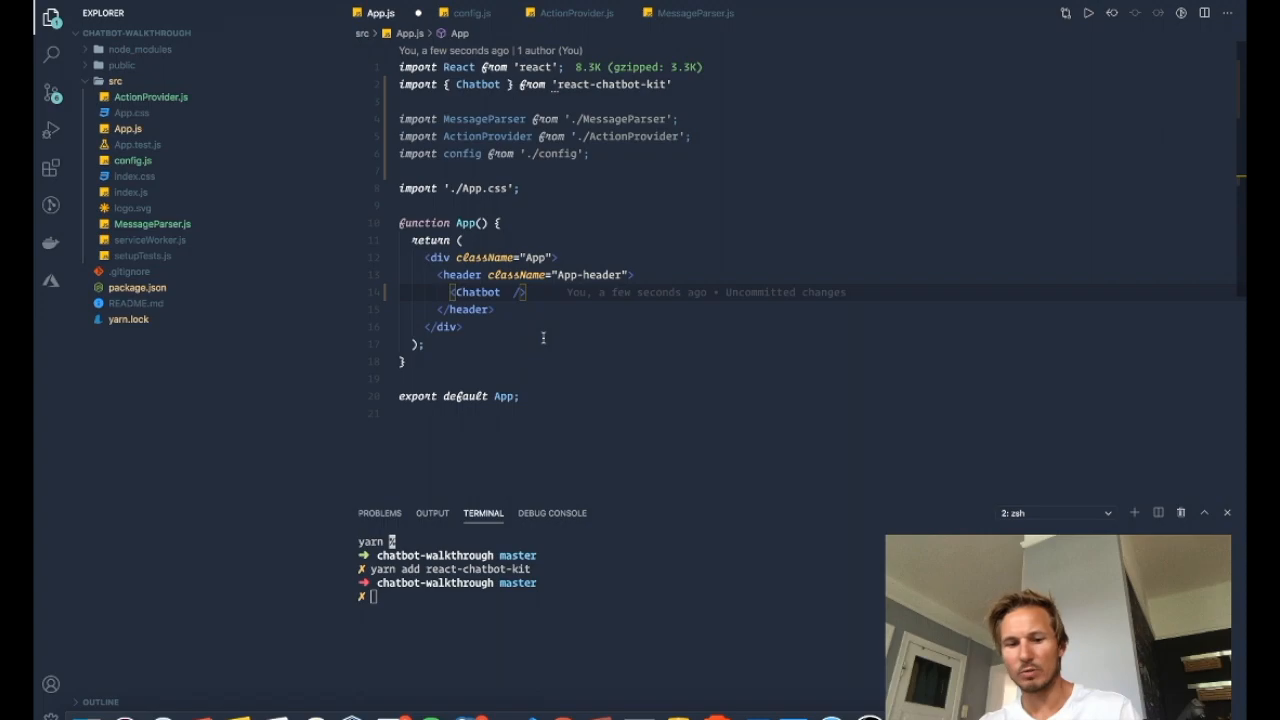
- Add config={config}, messageParser={messageParser} and actionProvider={actionProvider} to <Chatbot />, then save
{"action": "type", "text": "config={config"}
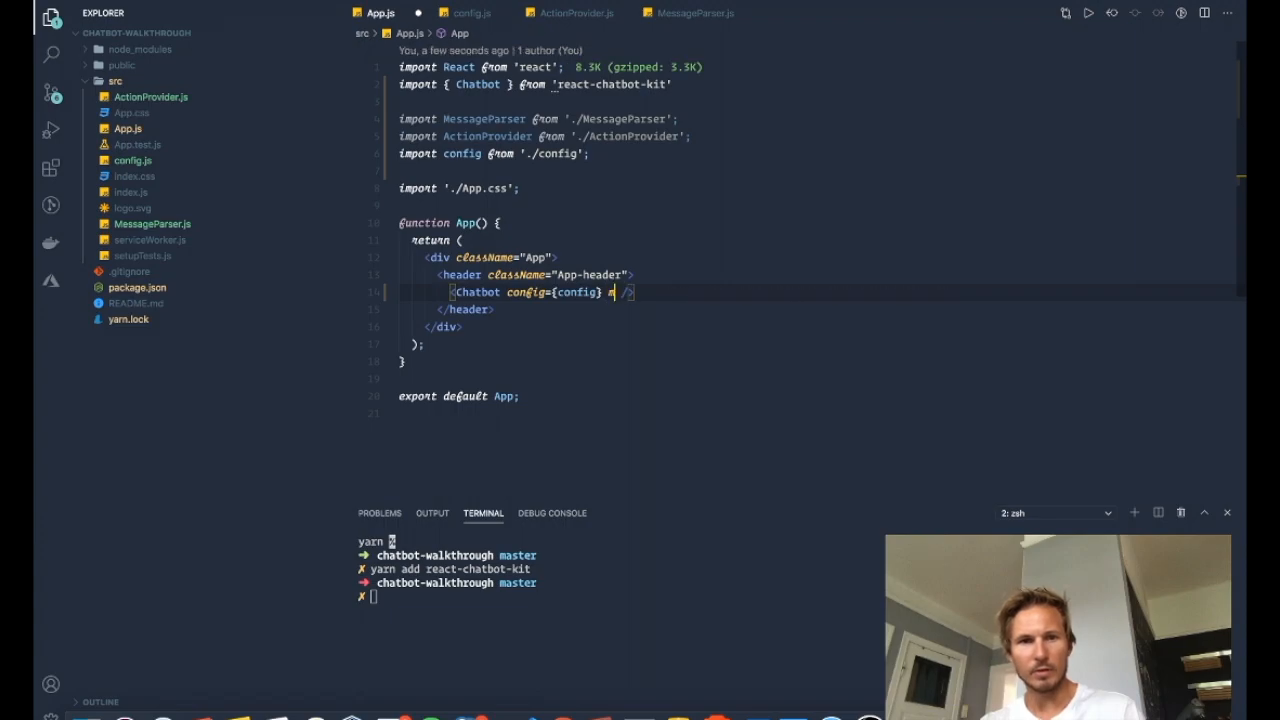
{"action": "type", "text": "messageParser={"}
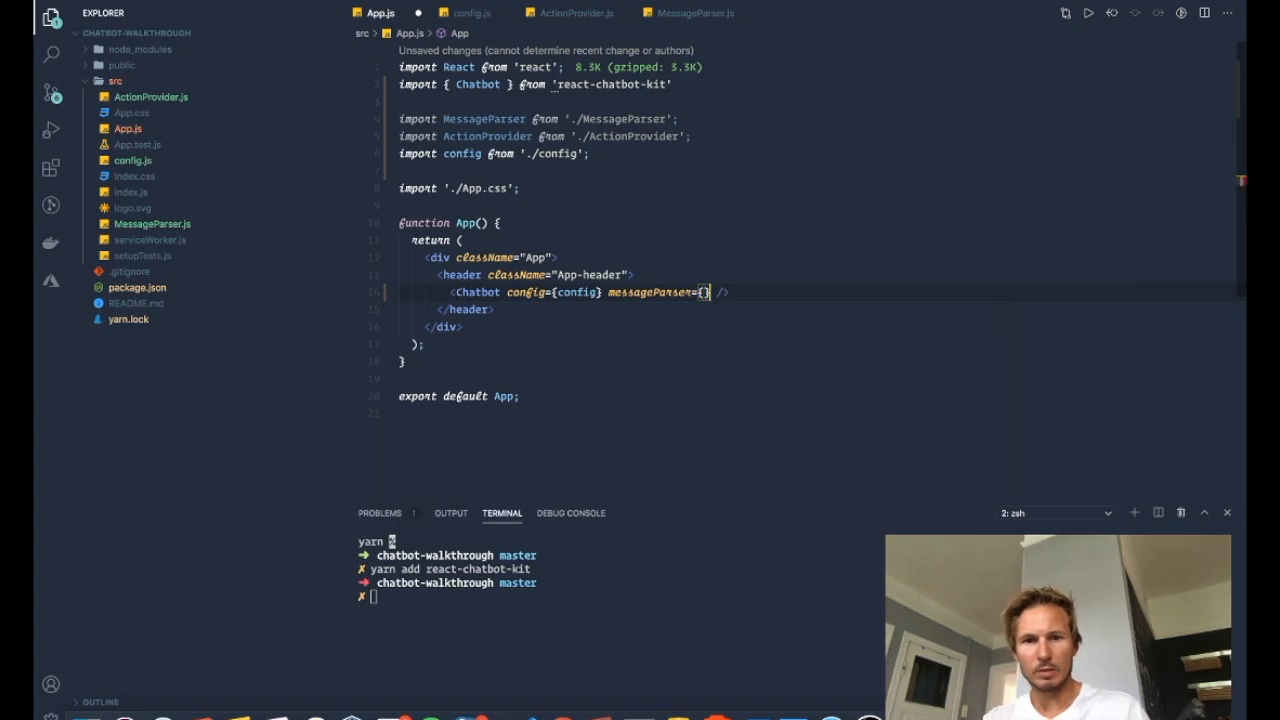
{"action": "type", "text": "messageParser"}
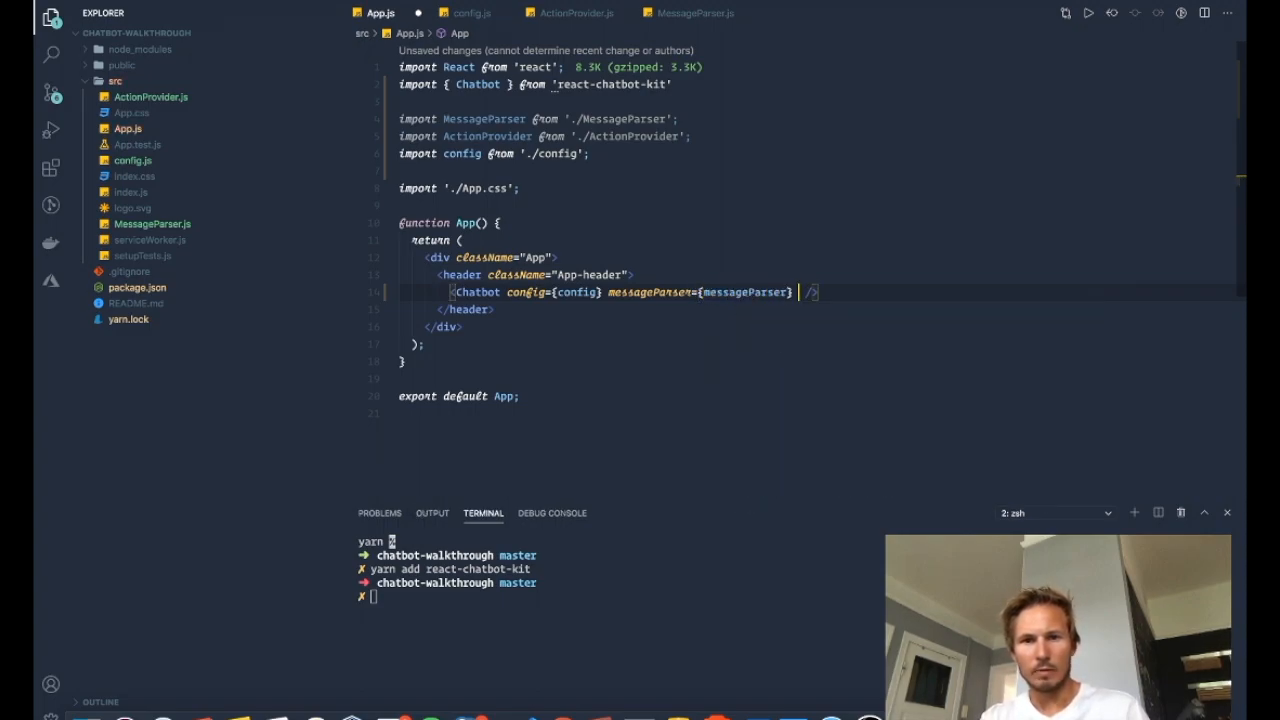
{"action": "type", "text": "actionProvider={"}
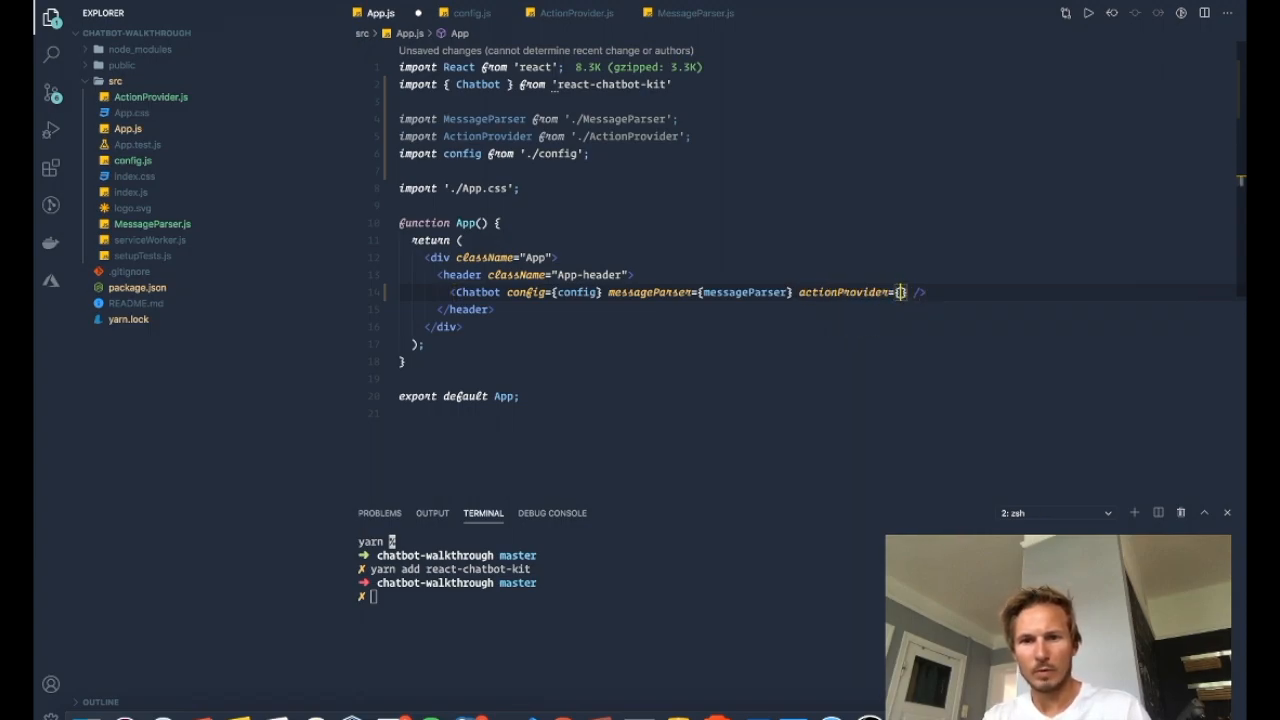
{"action": "type", "text": "actionProvider}"}
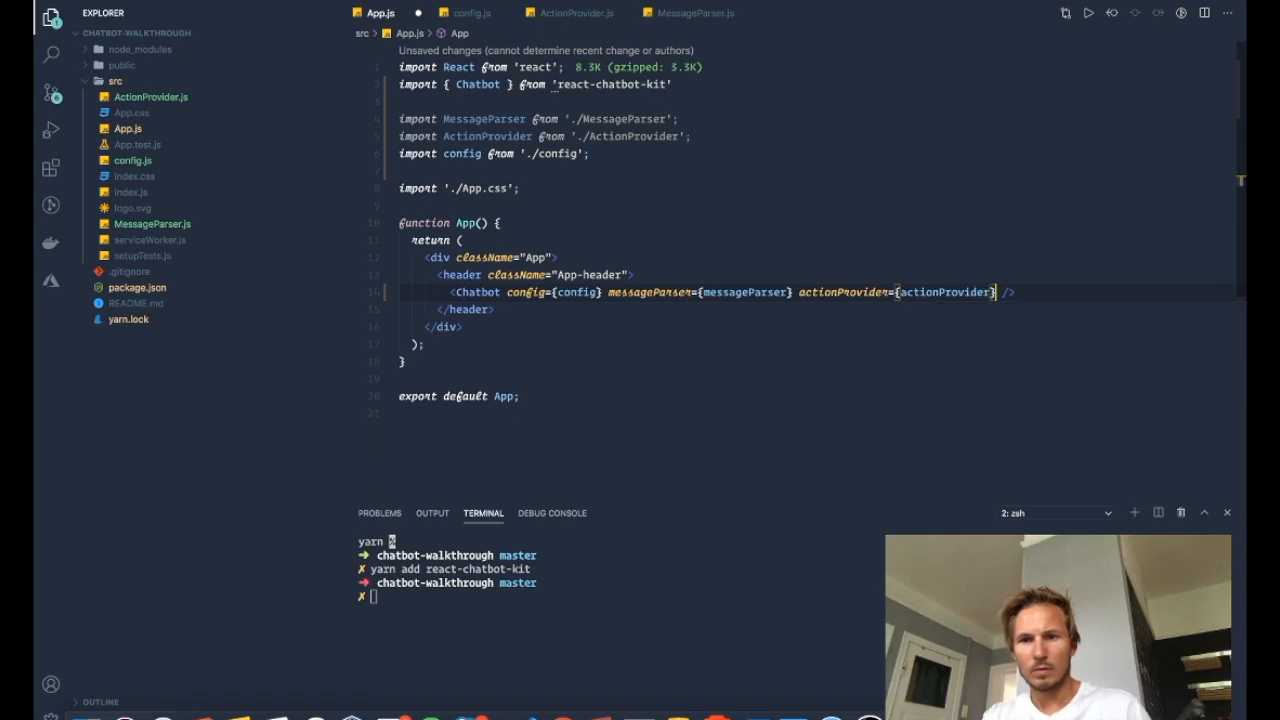
{"action": "key", "text": "ctrl+s"}
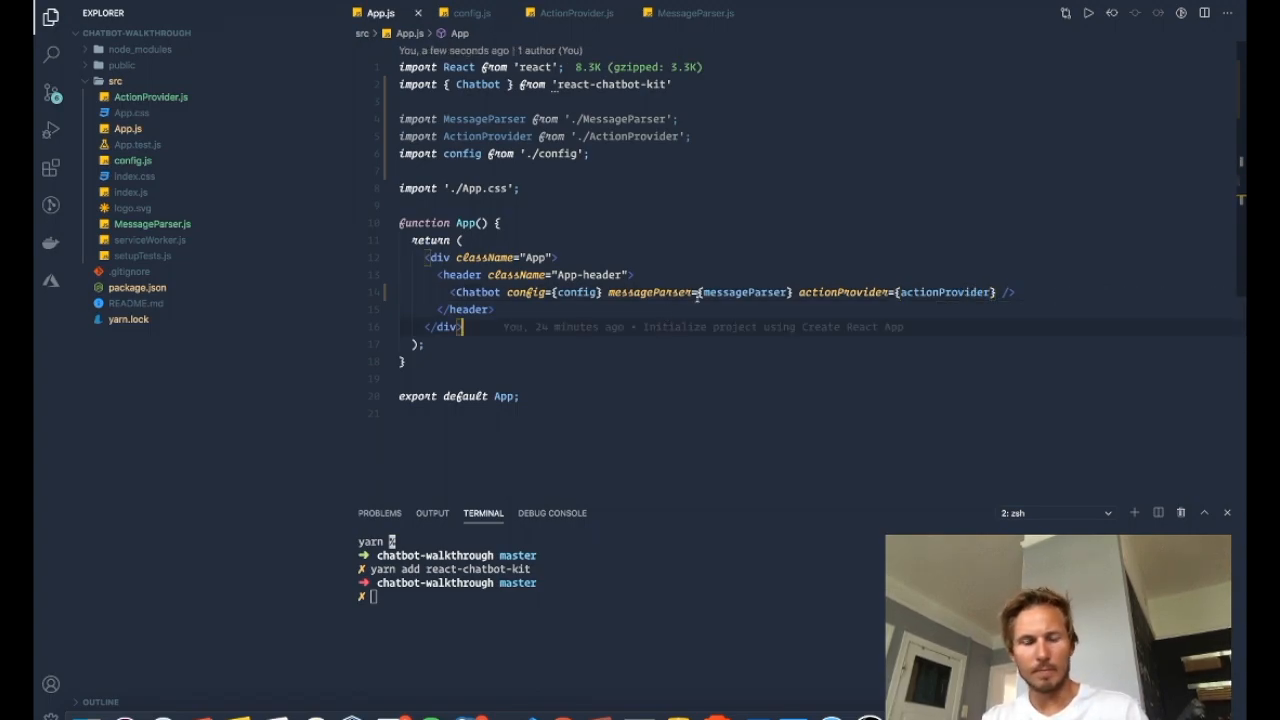
{"action": "mouse_move", "coordinate": [706, 313]}
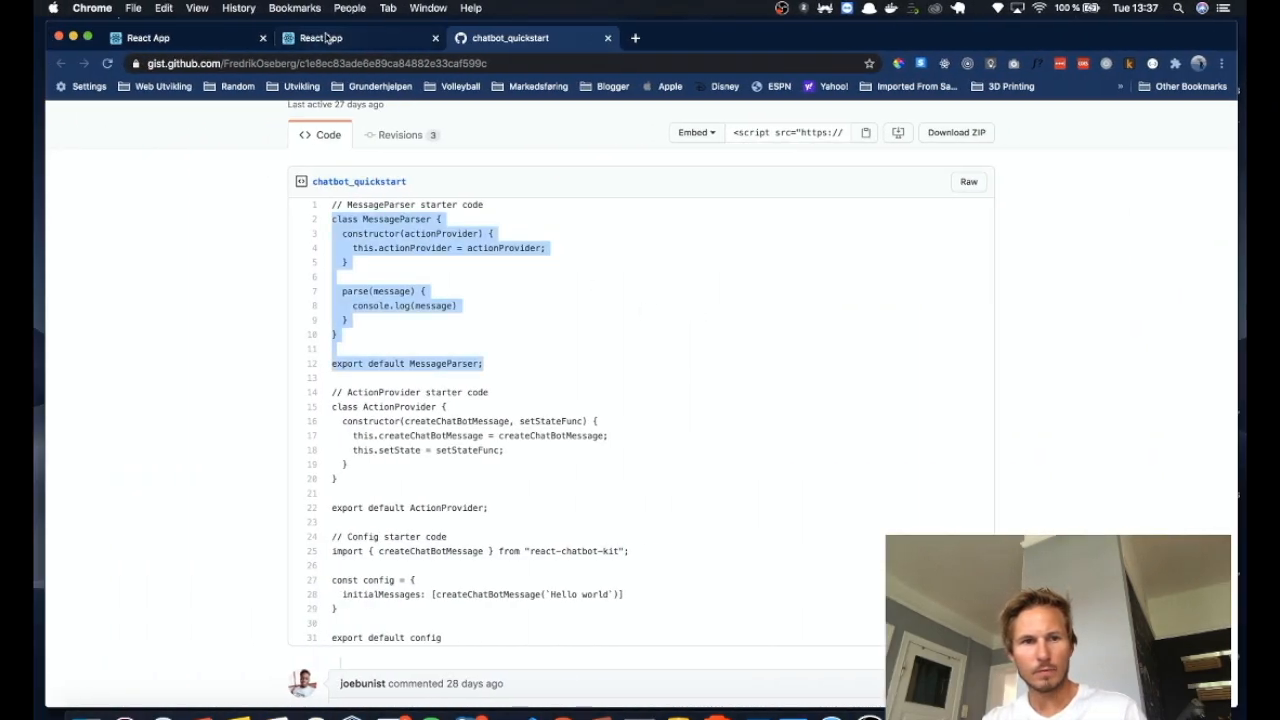
- Switch to the localhost React app tab showing the messageParser/actionProvider not-defined errors
{"action": "left_click", "coordinate": [186, 38]}
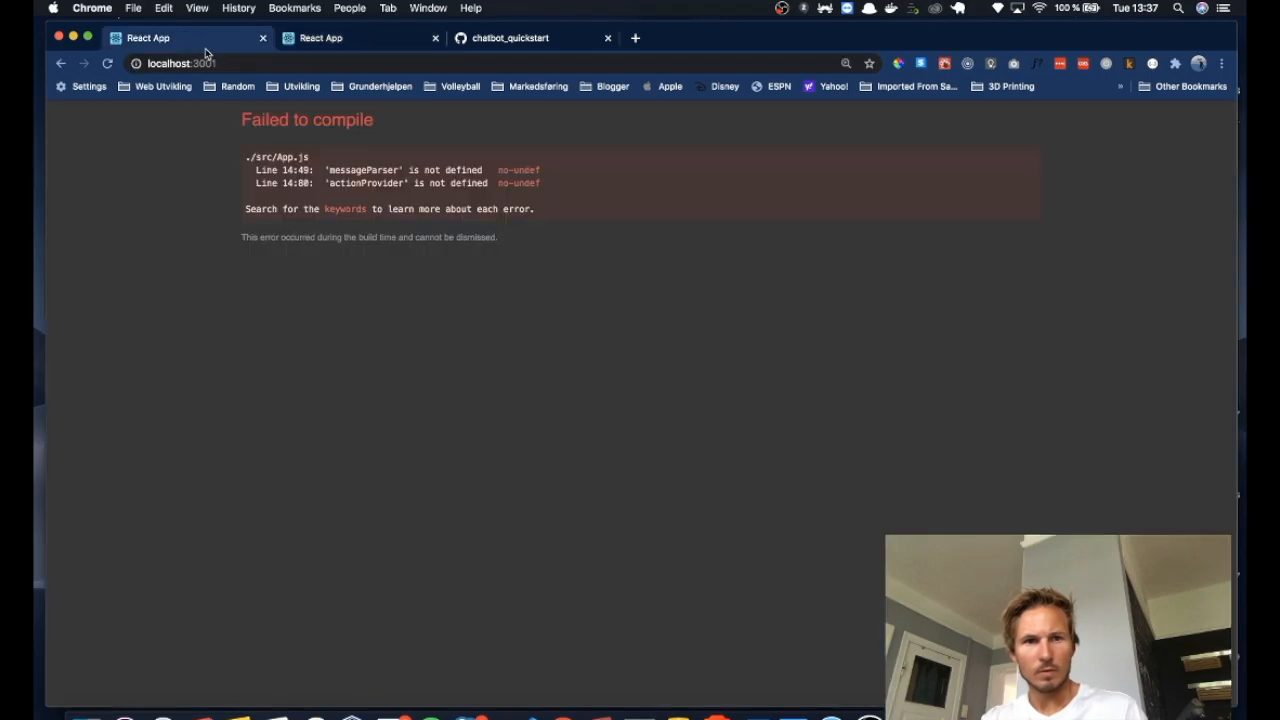
{"action": "mouse_move", "coordinate": [380, 183]}
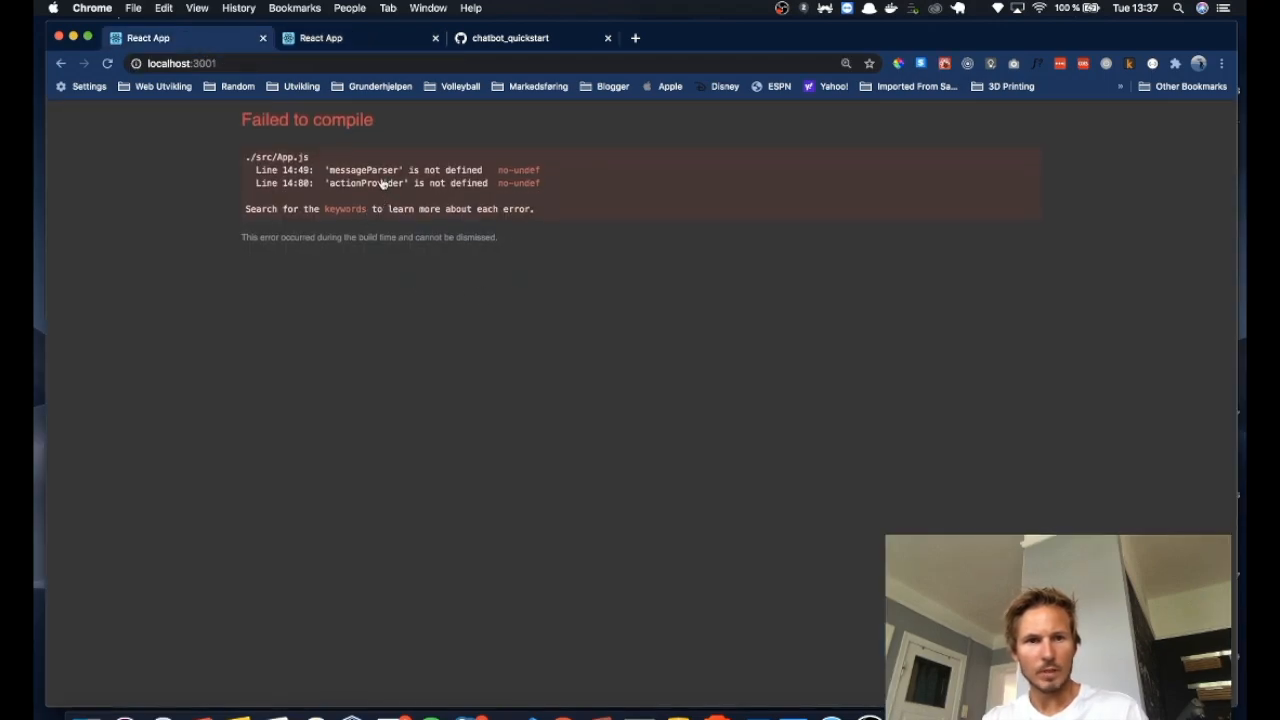
{"action": "mouse_move", "coordinate": [500, 250]}
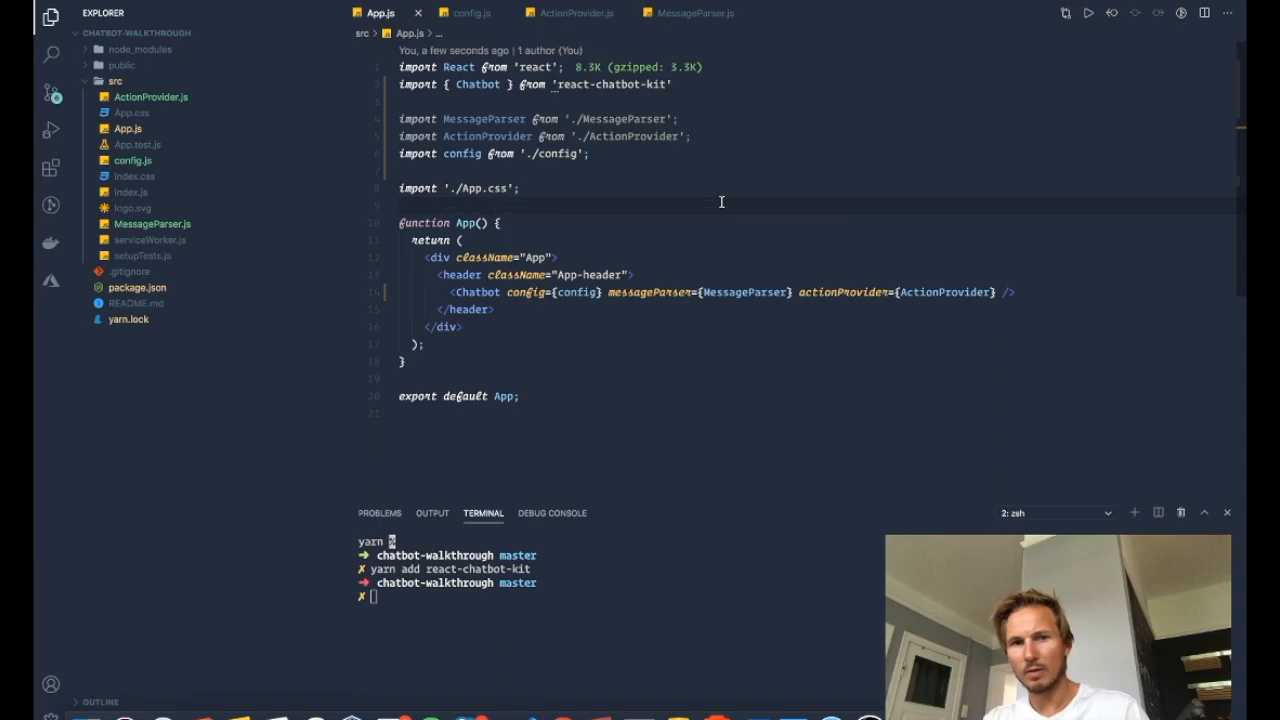
{"action": "mouse_move", "coordinate": [488, 136]}
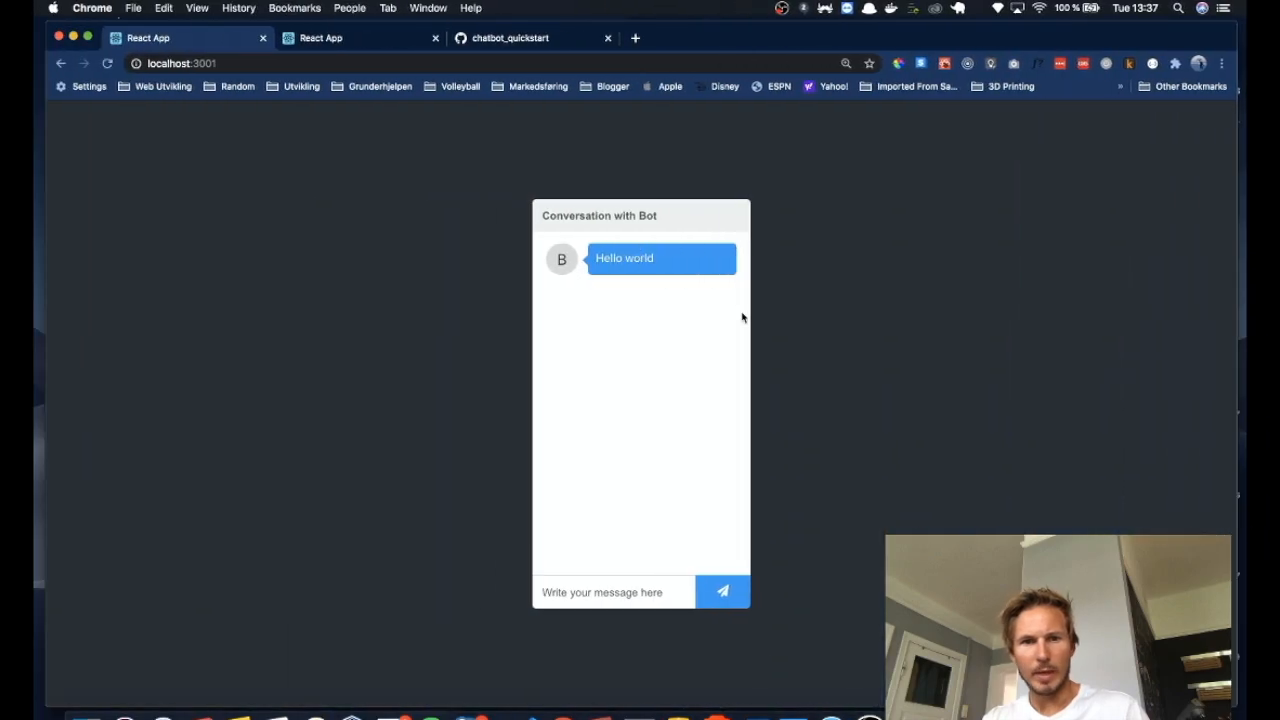
{"action": "mouse_move", "coordinate": [753, 335]}
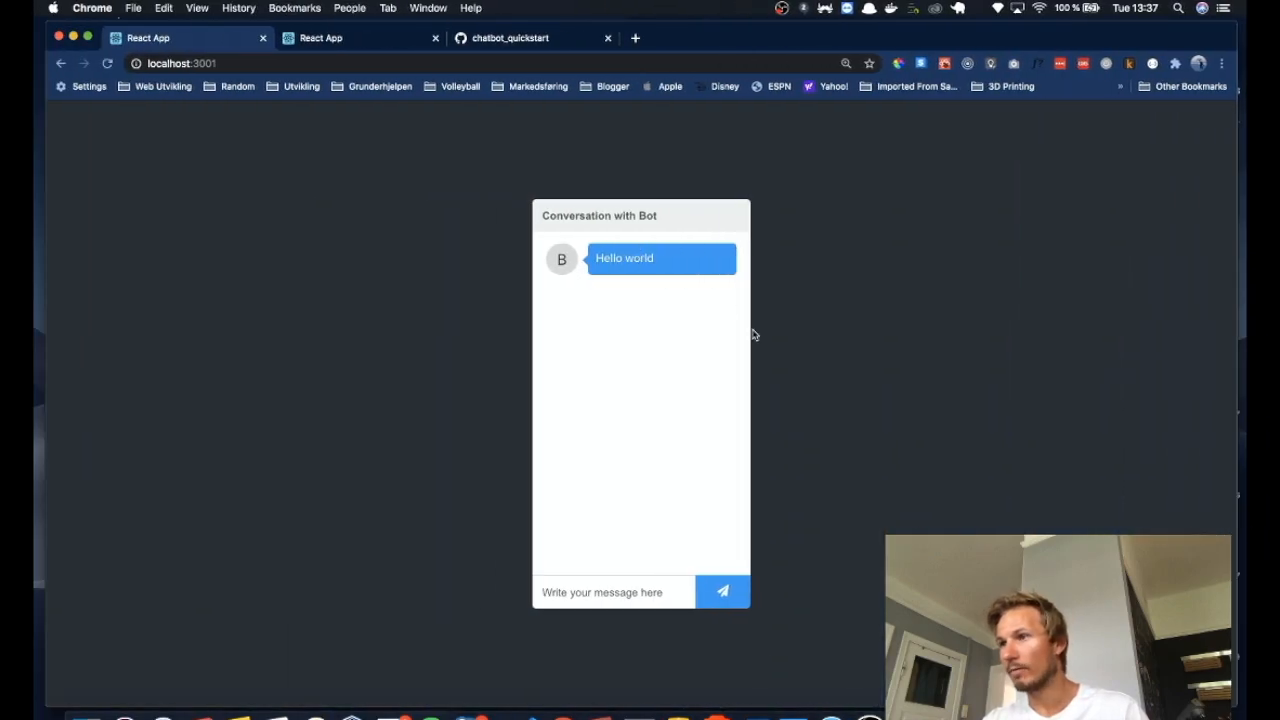
{"action": "mouse_move", "coordinate": [450, 356]}
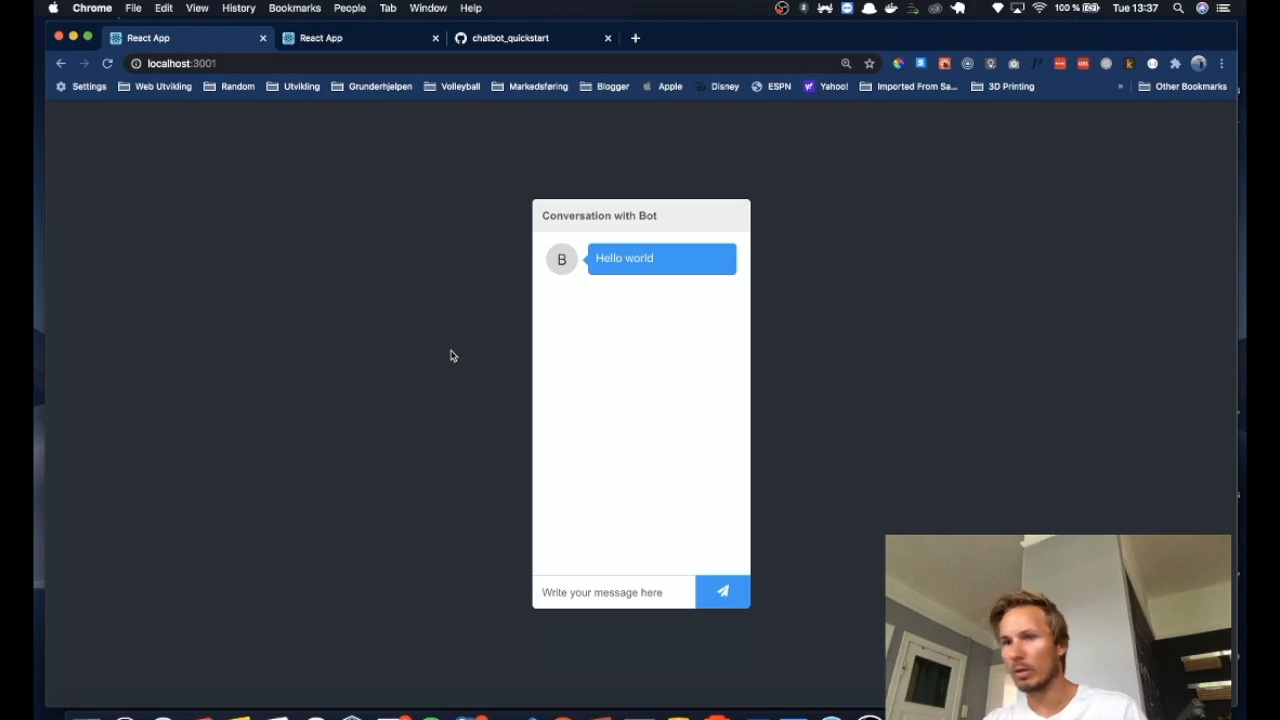
- Send 'hello world' to the chatbot as a user message
{"action": "type", "text": "hell"}
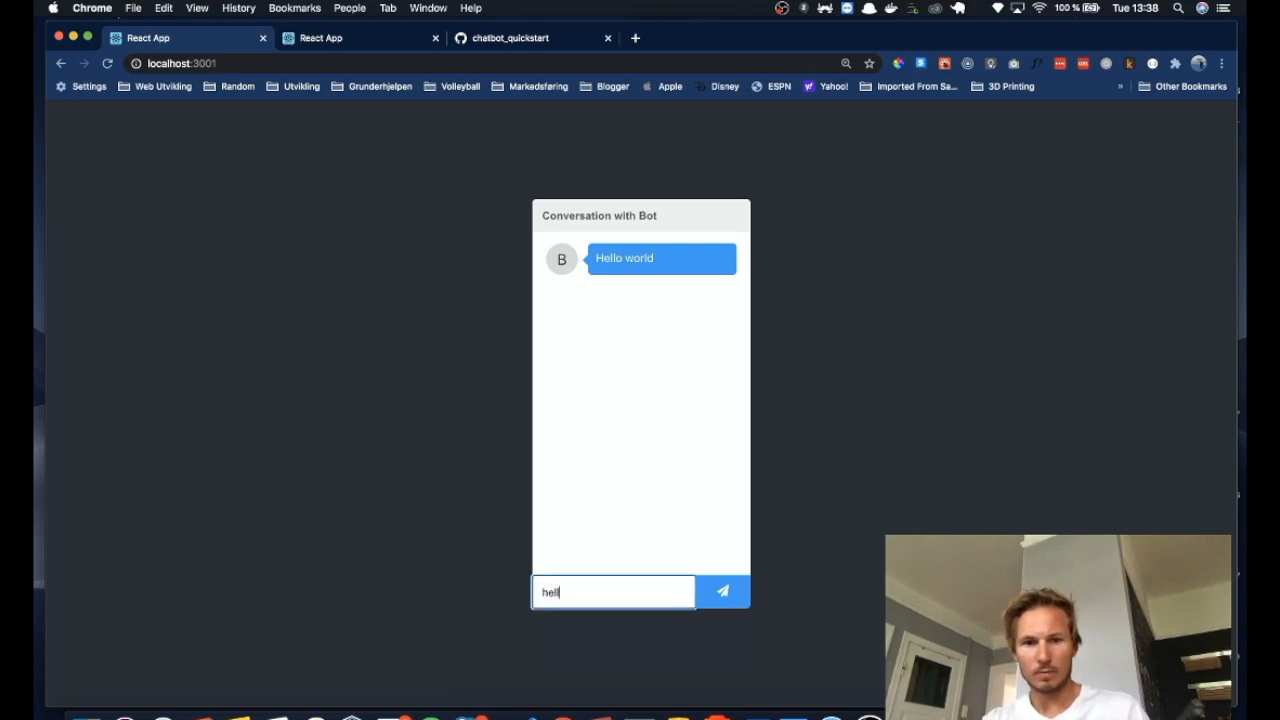
{"action": "left_click", "coordinate": [722, 591]}
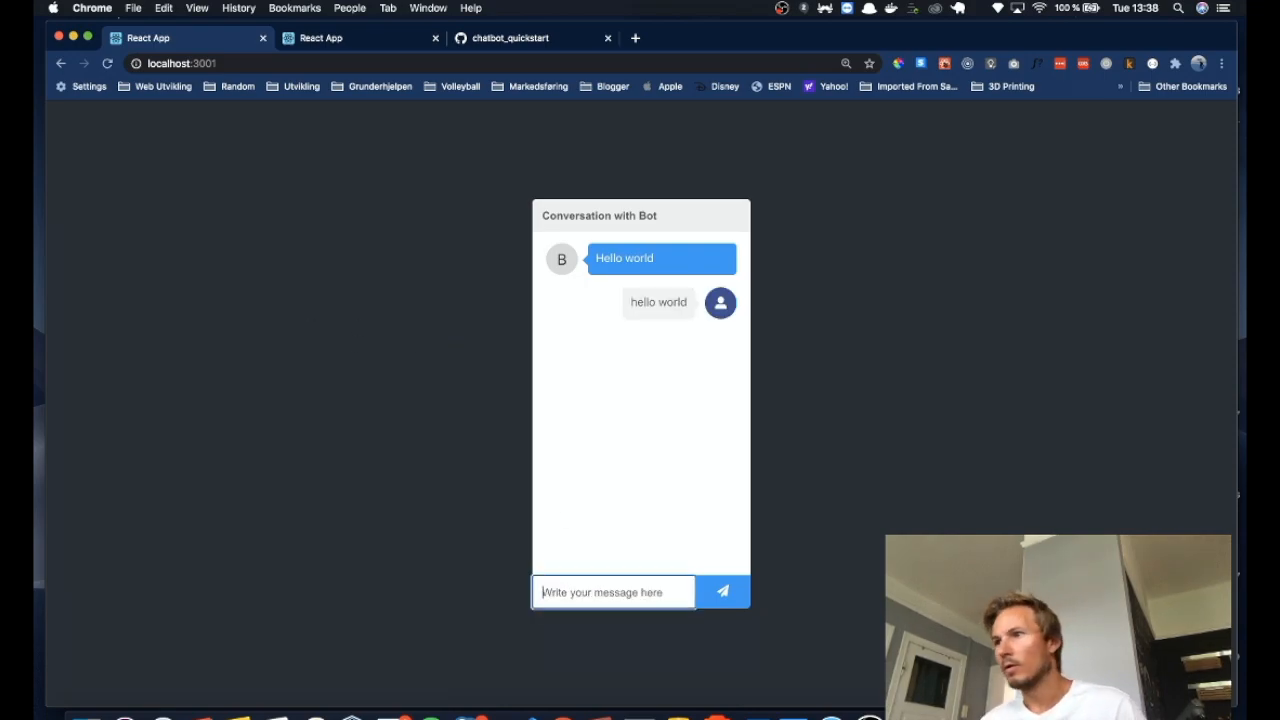